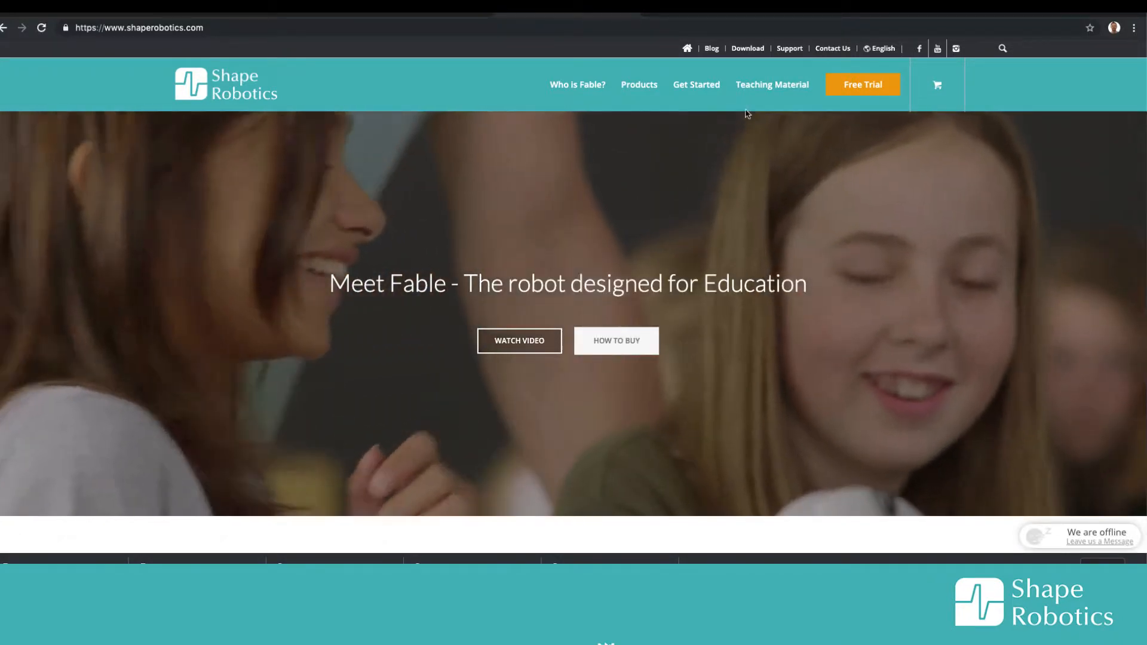
Open the Download page listing Fable Blockly software and the dongle driver.
click(746, 48)
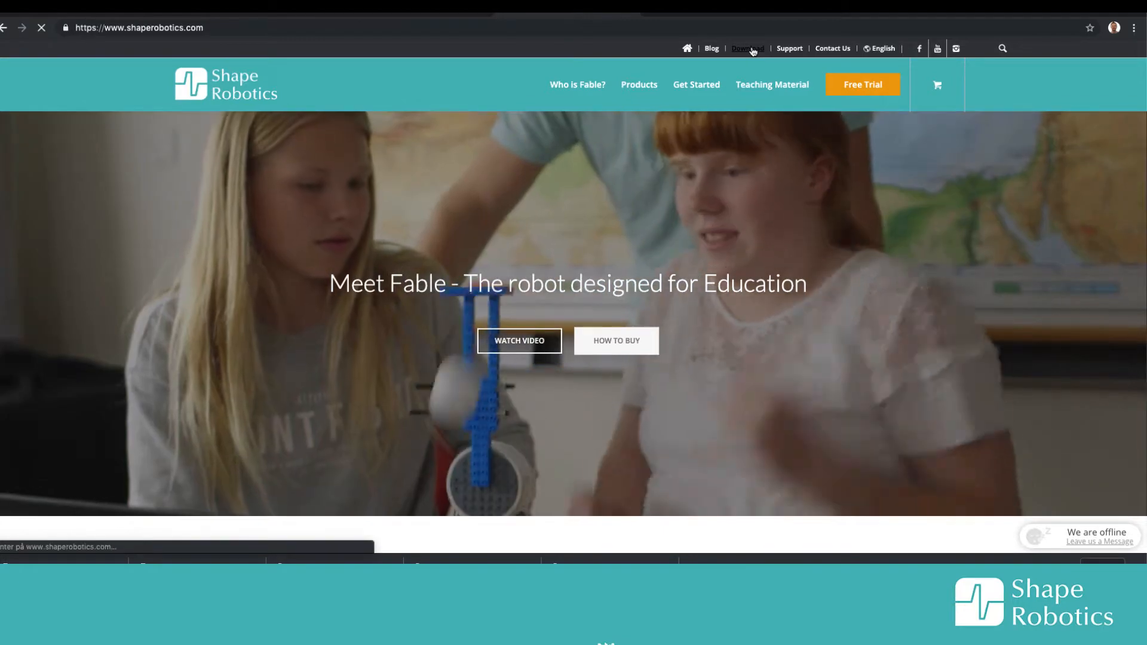
click(746, 48)
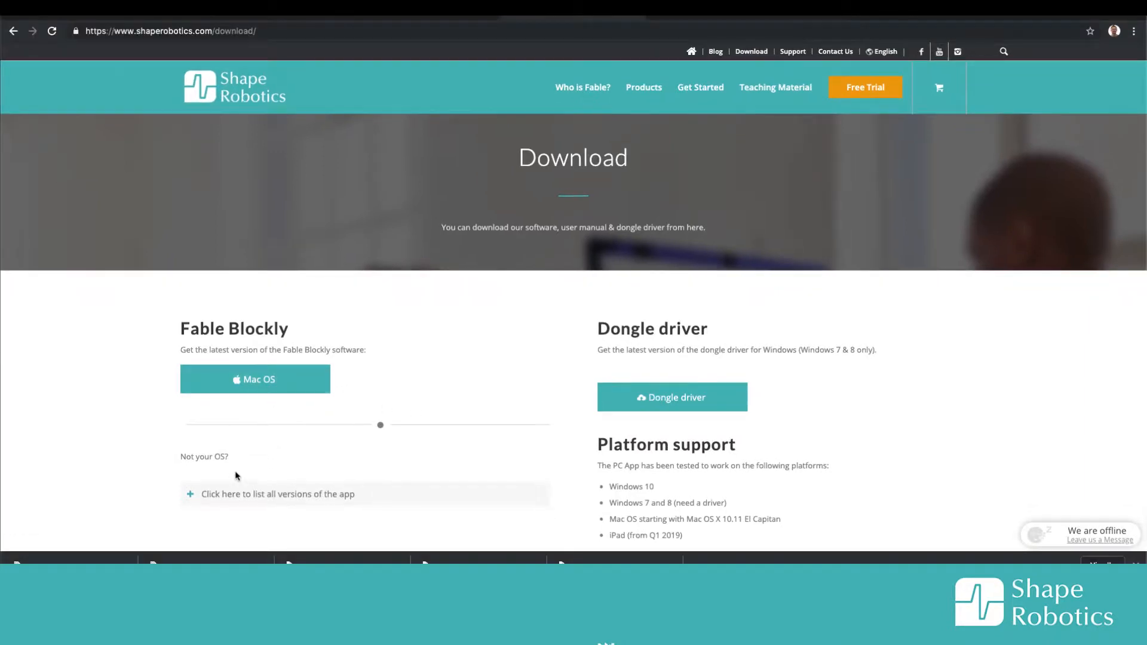
mouse_move(254, 379)
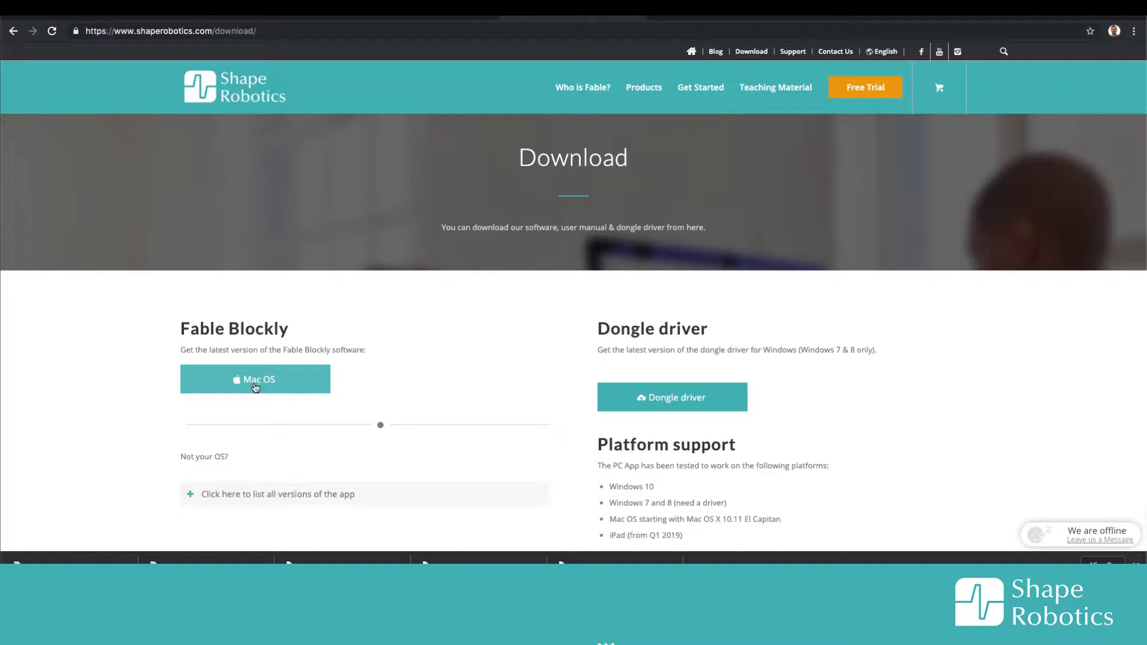
mouse_move(241, 423)
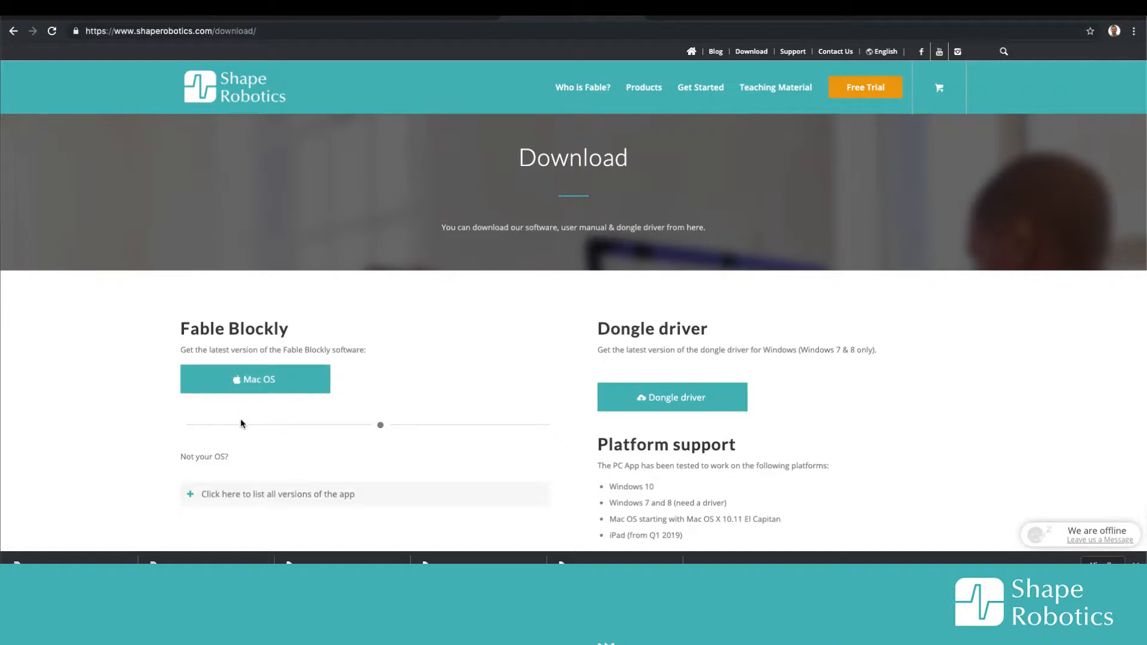
Expand the full list of Fable app versions for Windows and Mac OS.
click(278, 494)
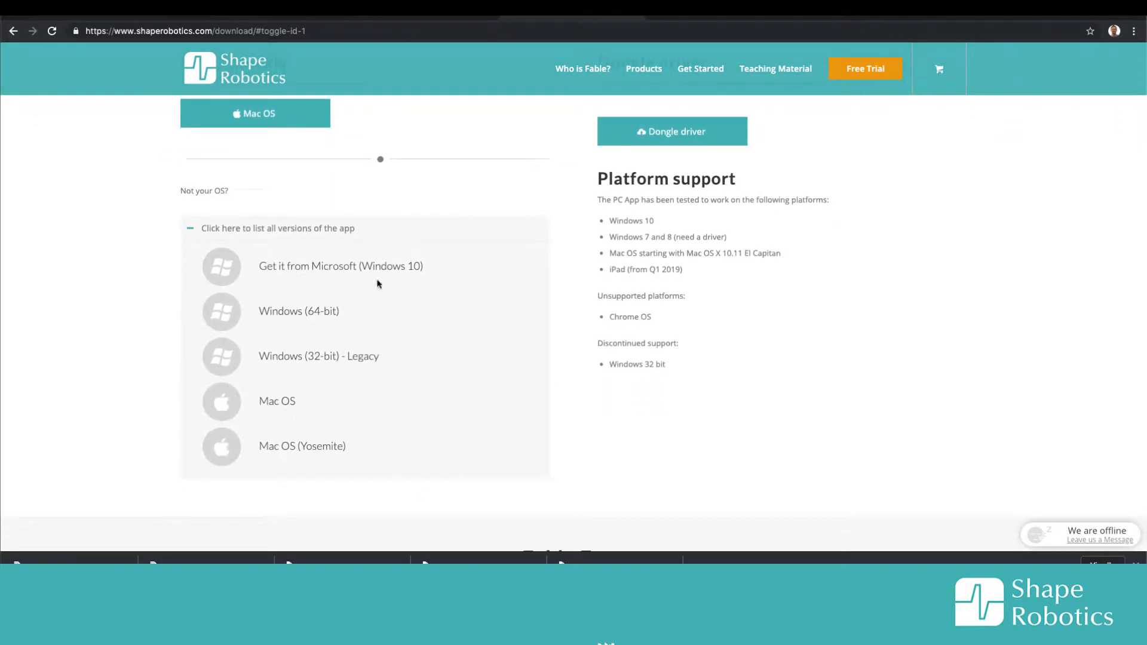
mouse_move(340, 265)
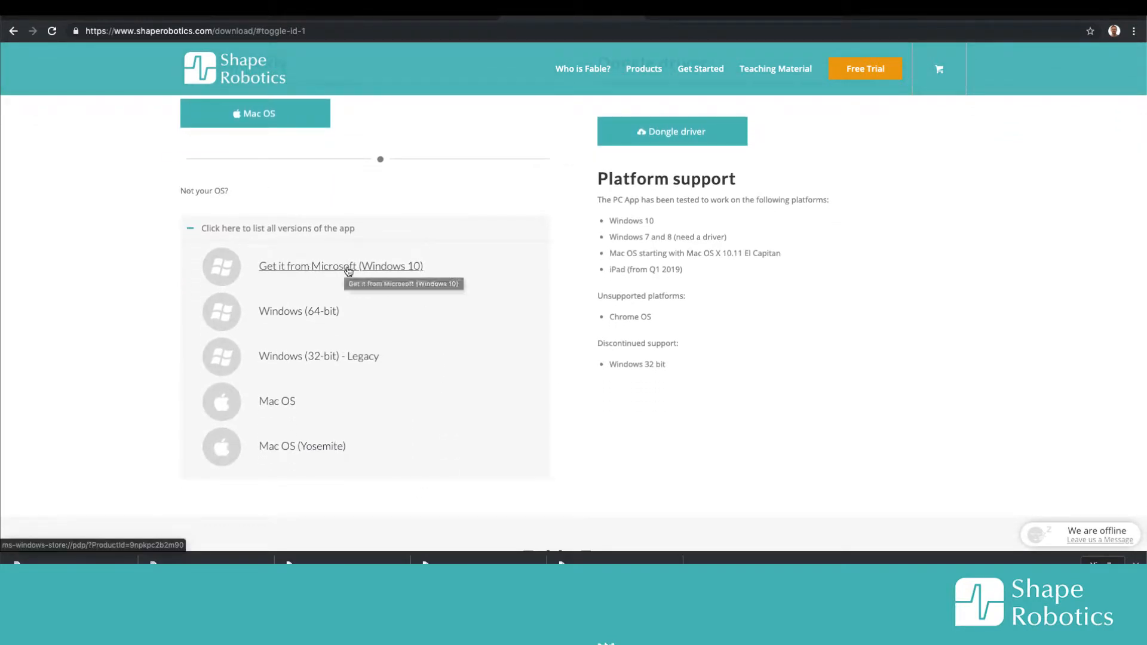
mouse_move(353, 277)
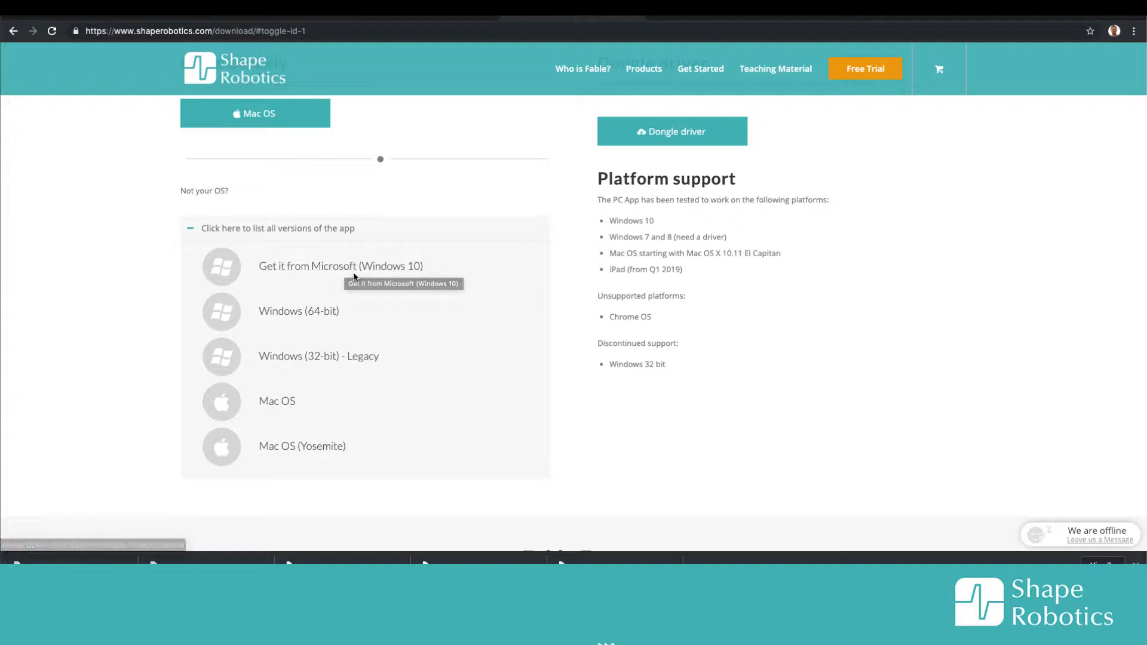
click(340, 265)
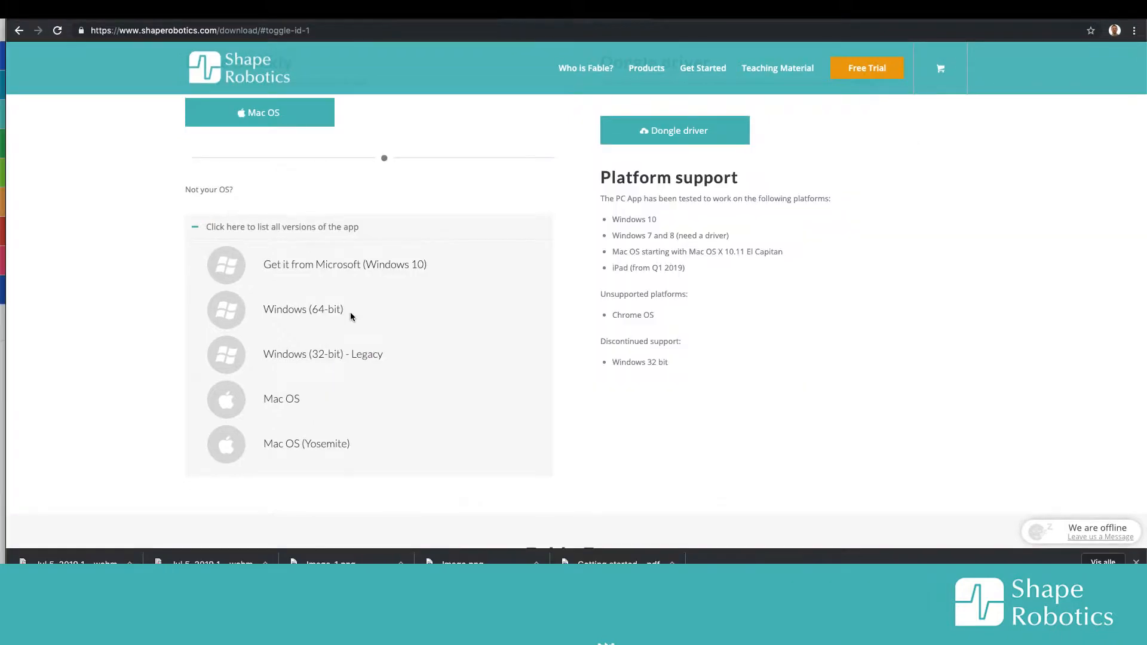
mouse_move(375, 318)
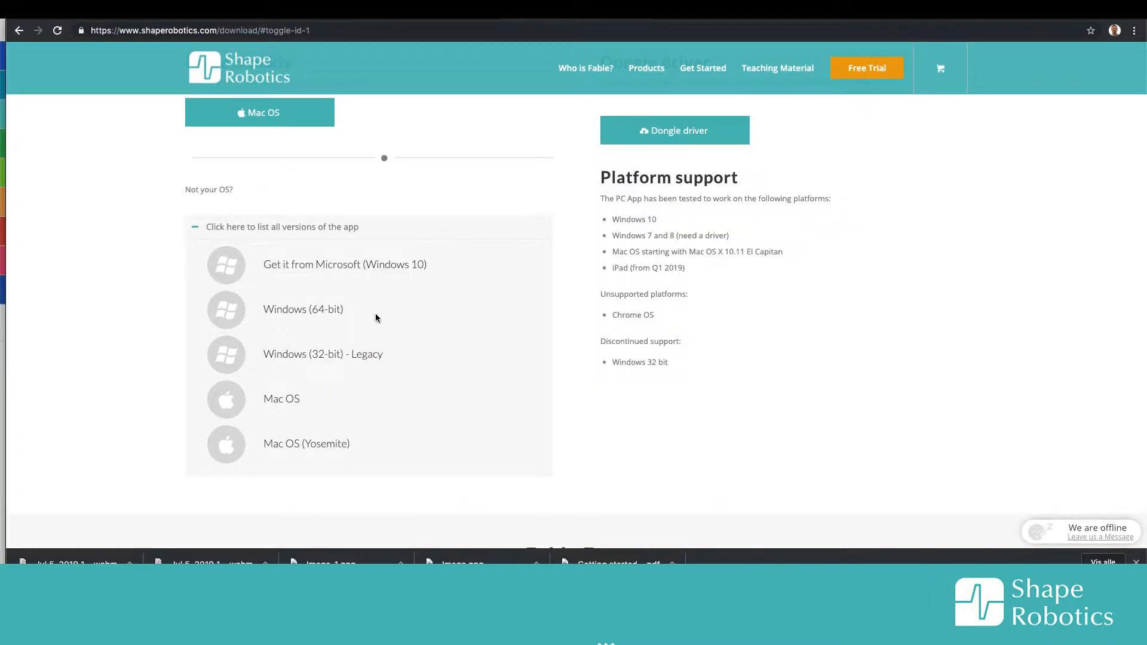
mouse_move(328, 319)
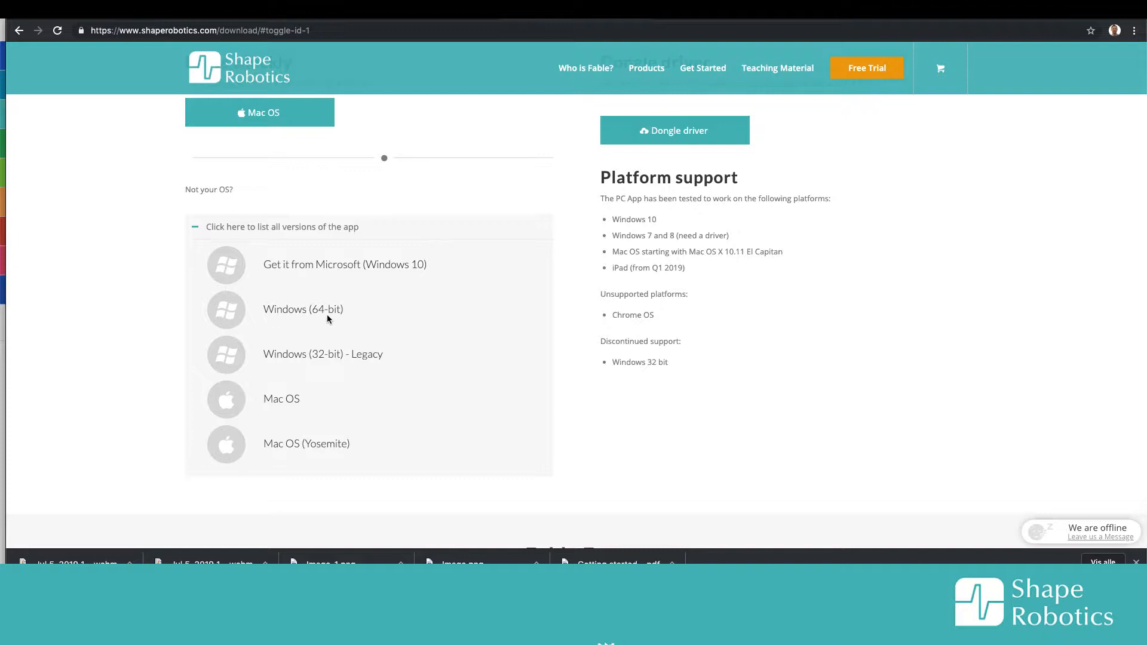
mouse_move(259, 284)
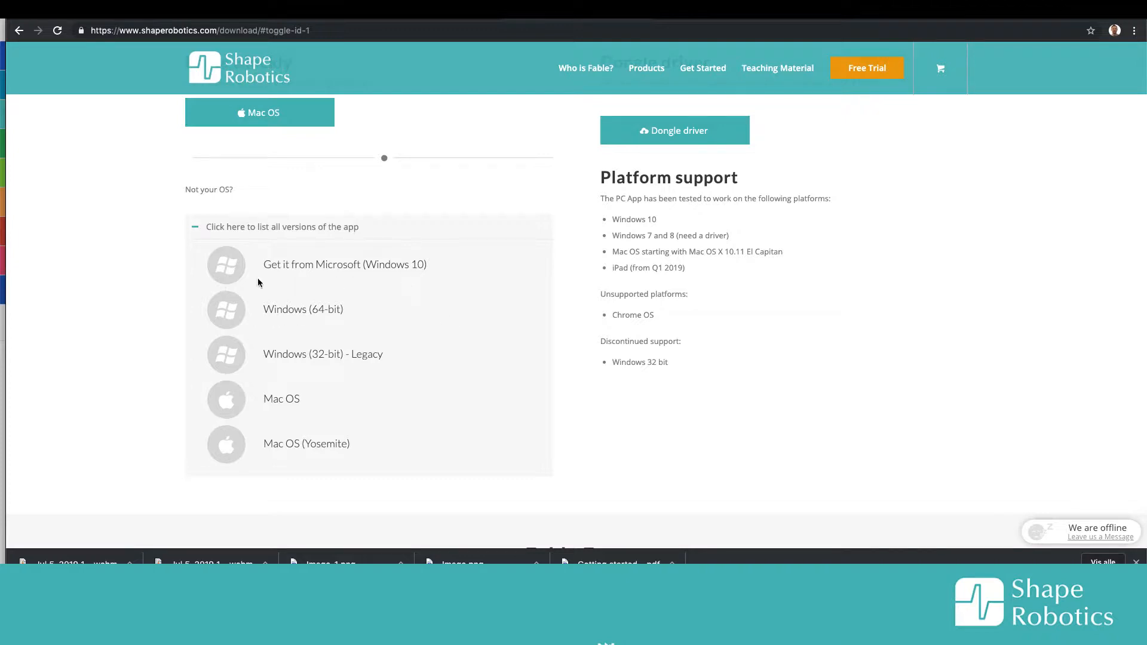
mouse_move(329, 323)
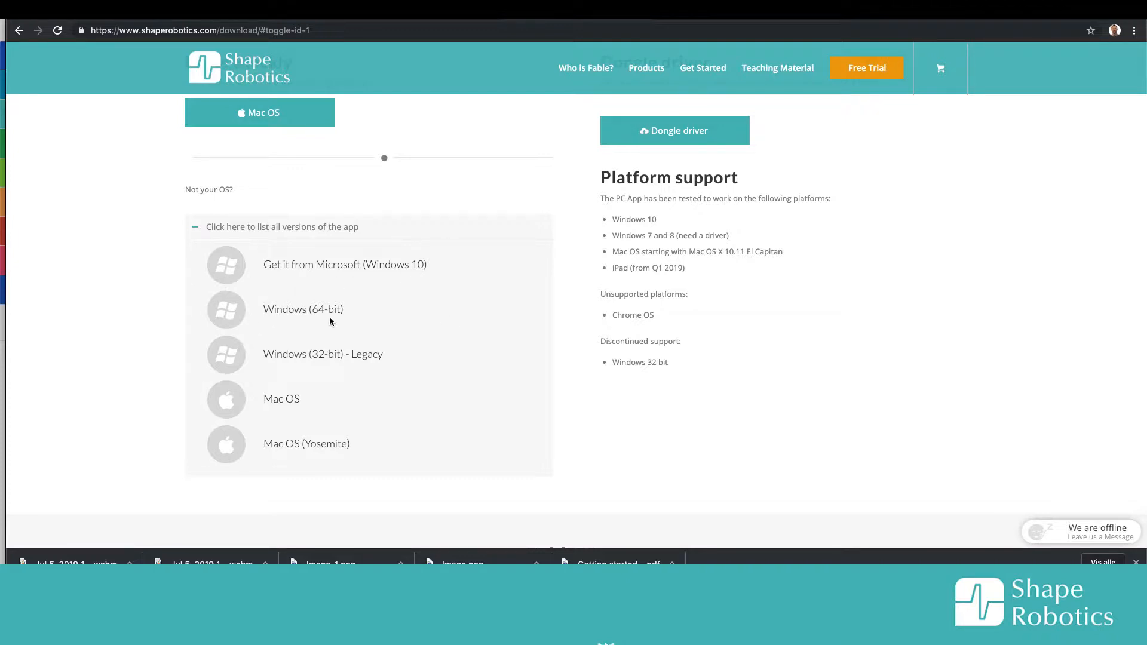
mouse_move(451, 362)
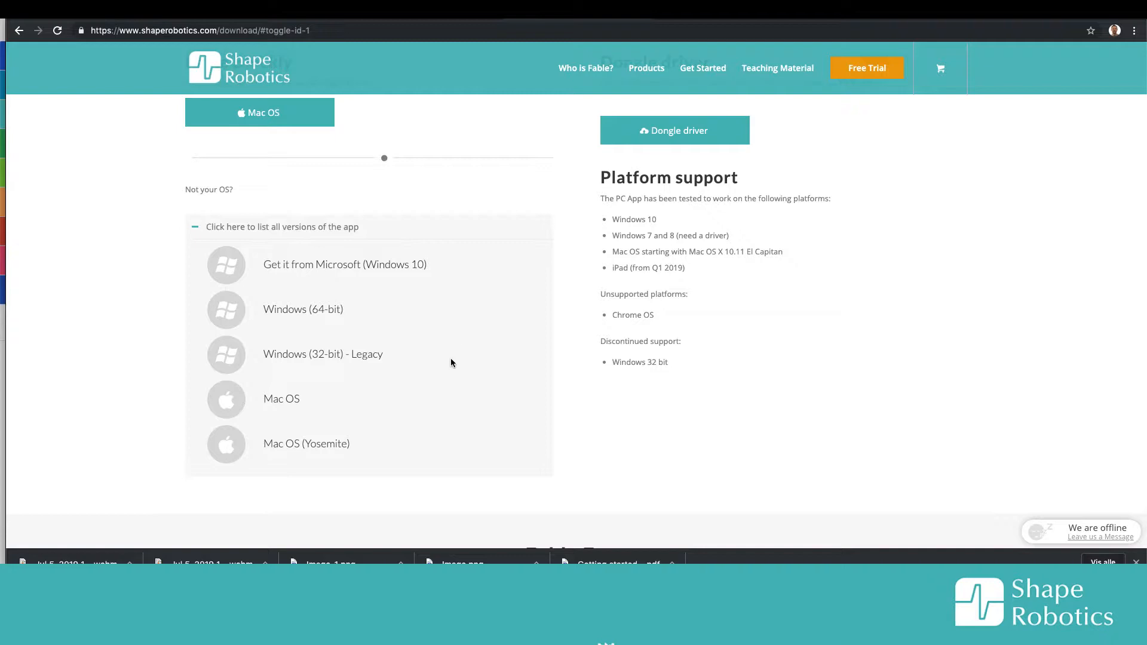
mouse_move(433, 345)
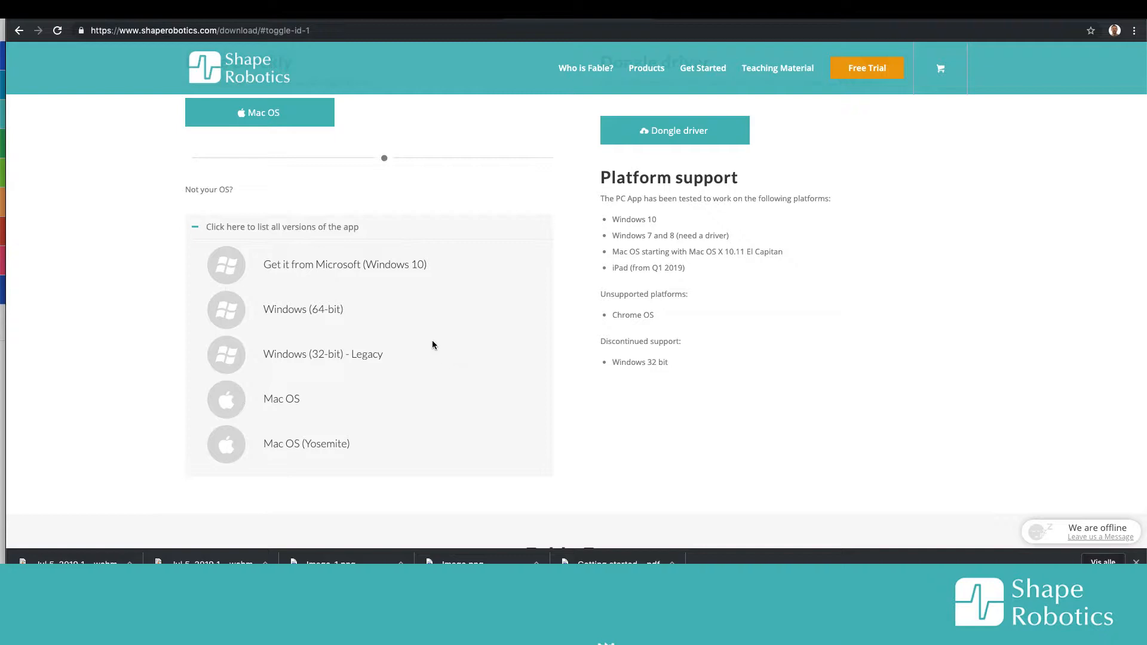
mouse_move(307, 366)
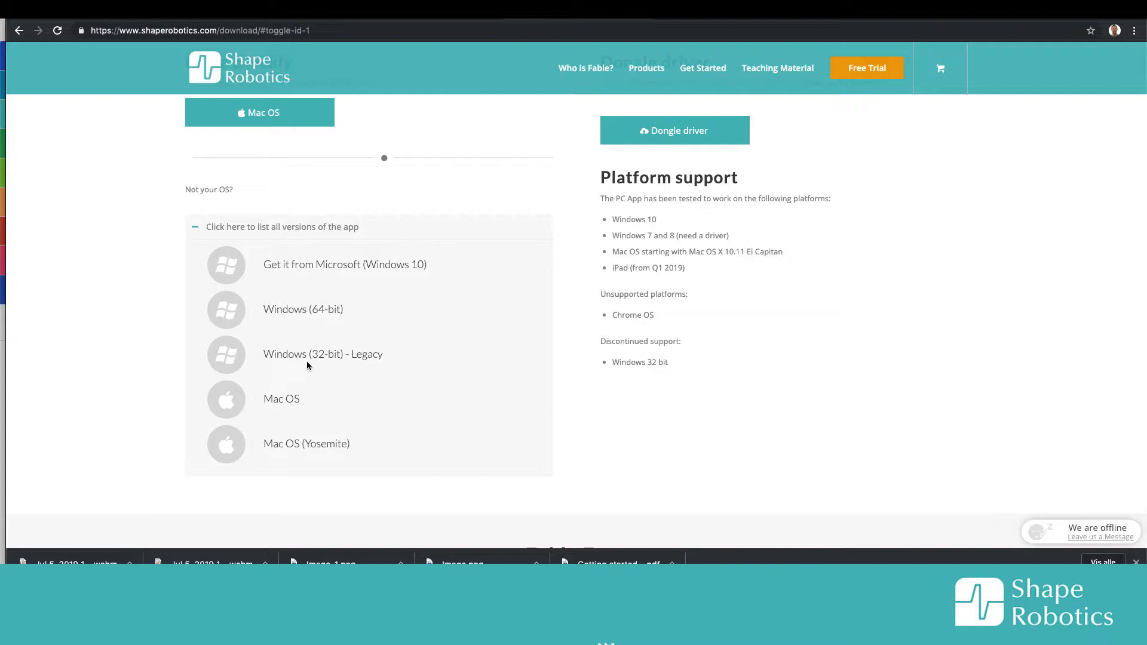
mouse_move(355, 372)
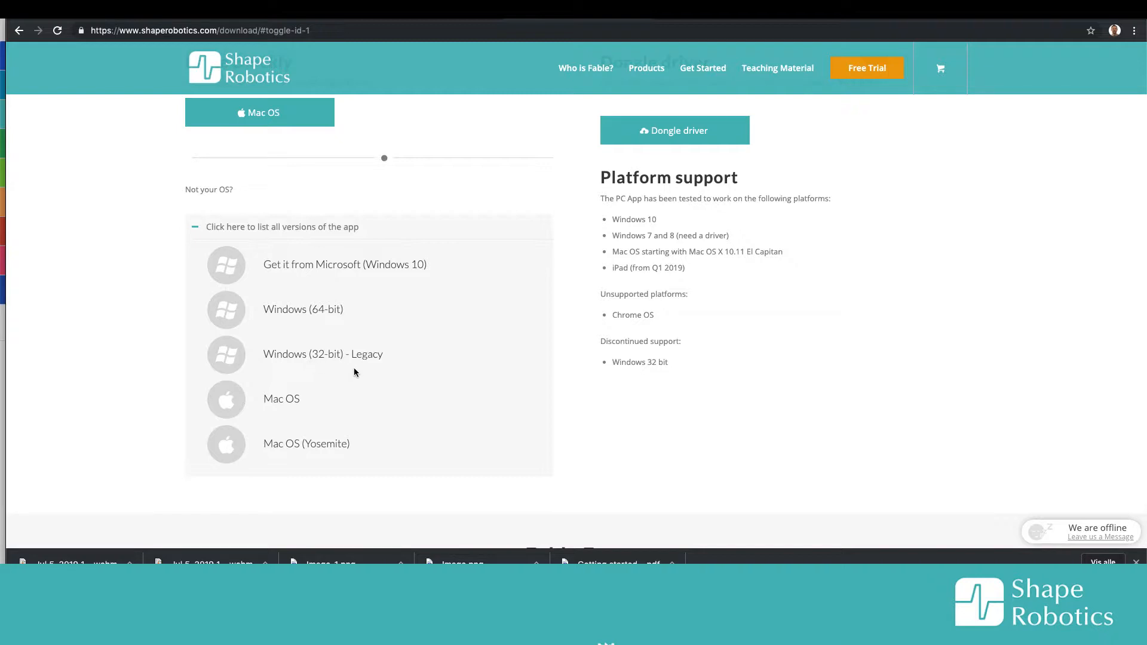
mouse_move(281, 364)
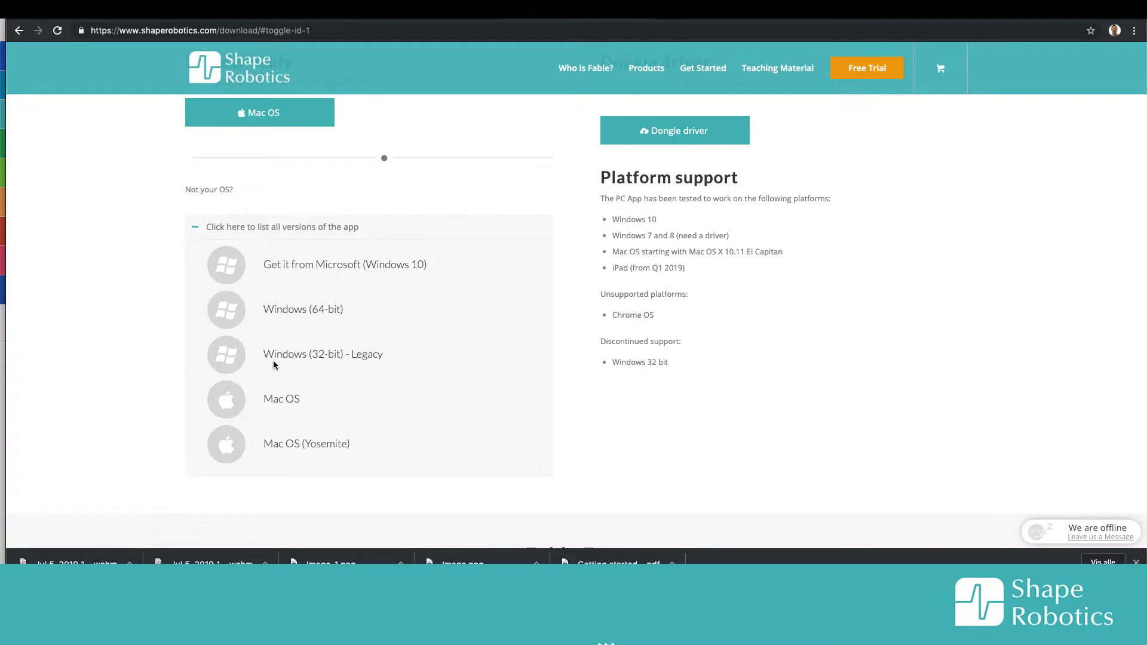
mouse_move(694, 409)
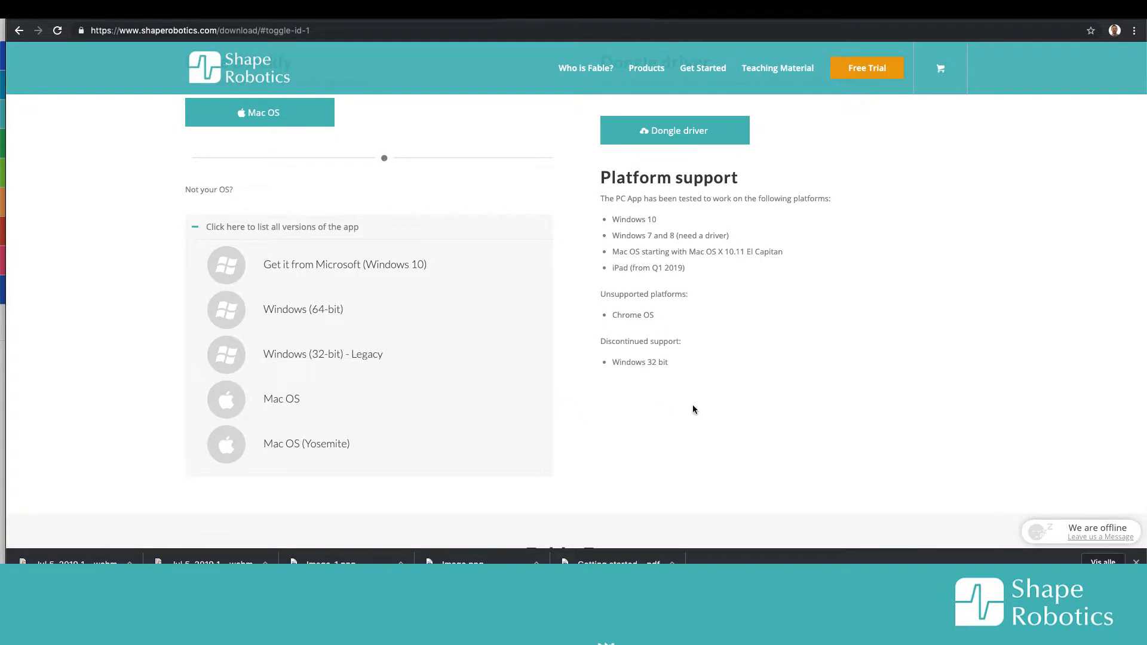
mouse_move(763, 292)
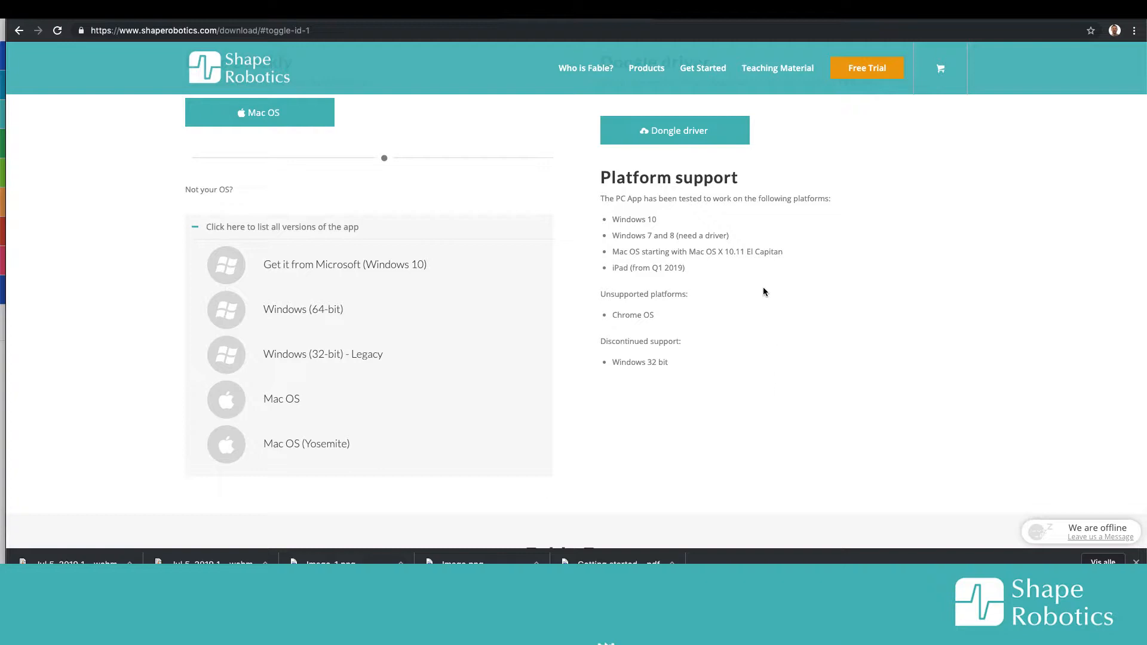
mouse_move(791, 365)
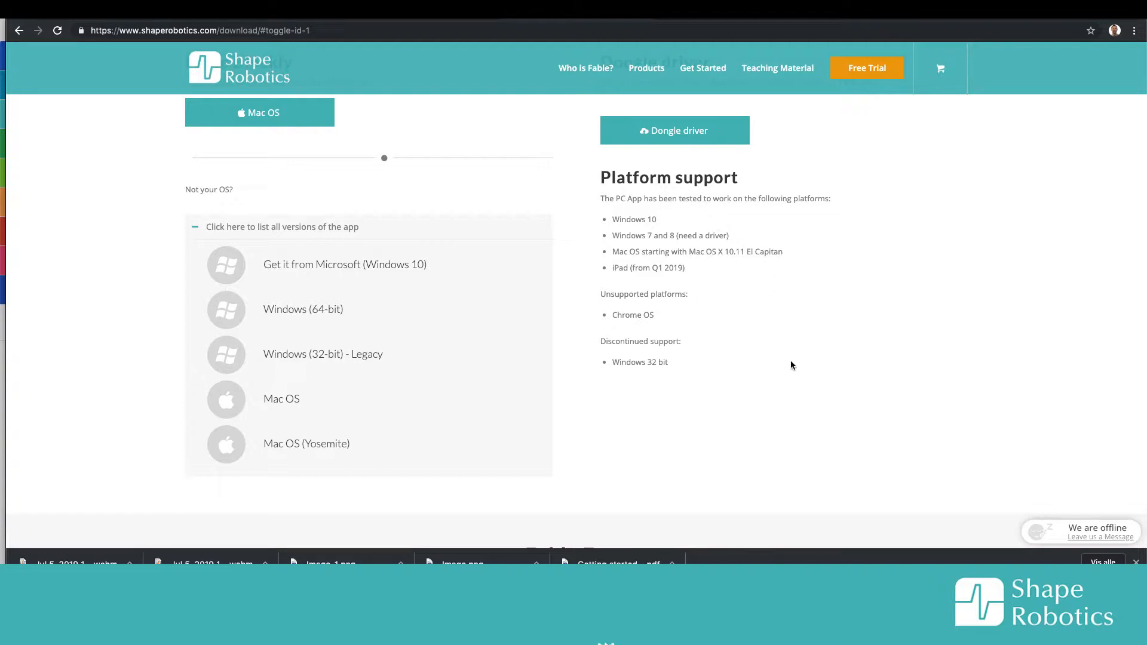
scroll(down, 3)
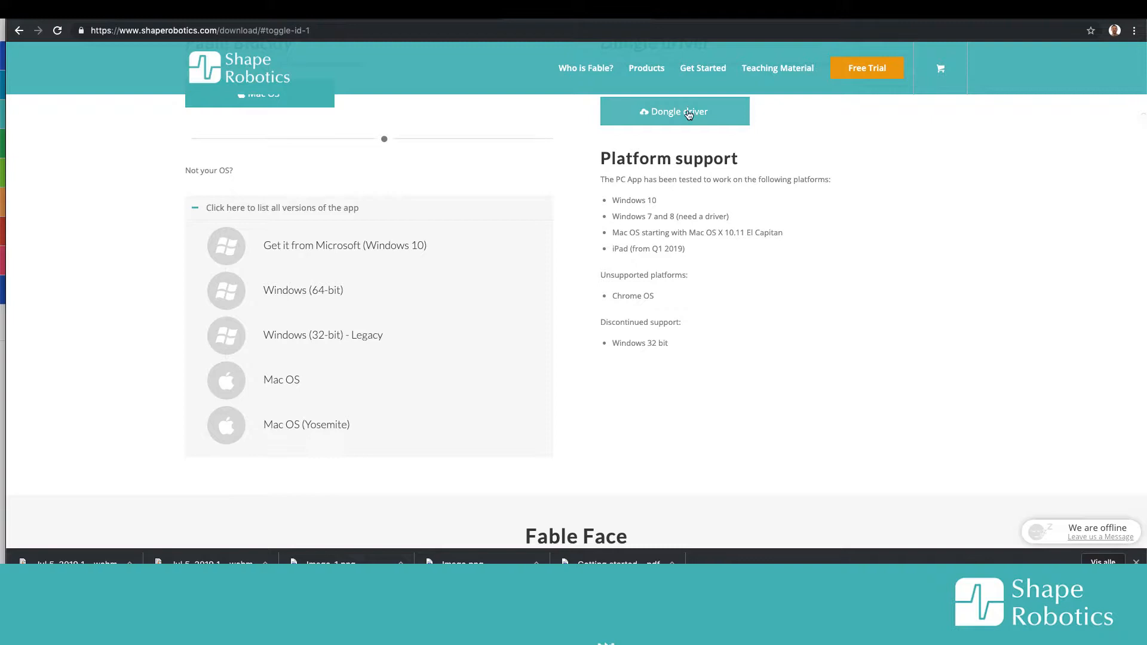
scroll(down, 3)
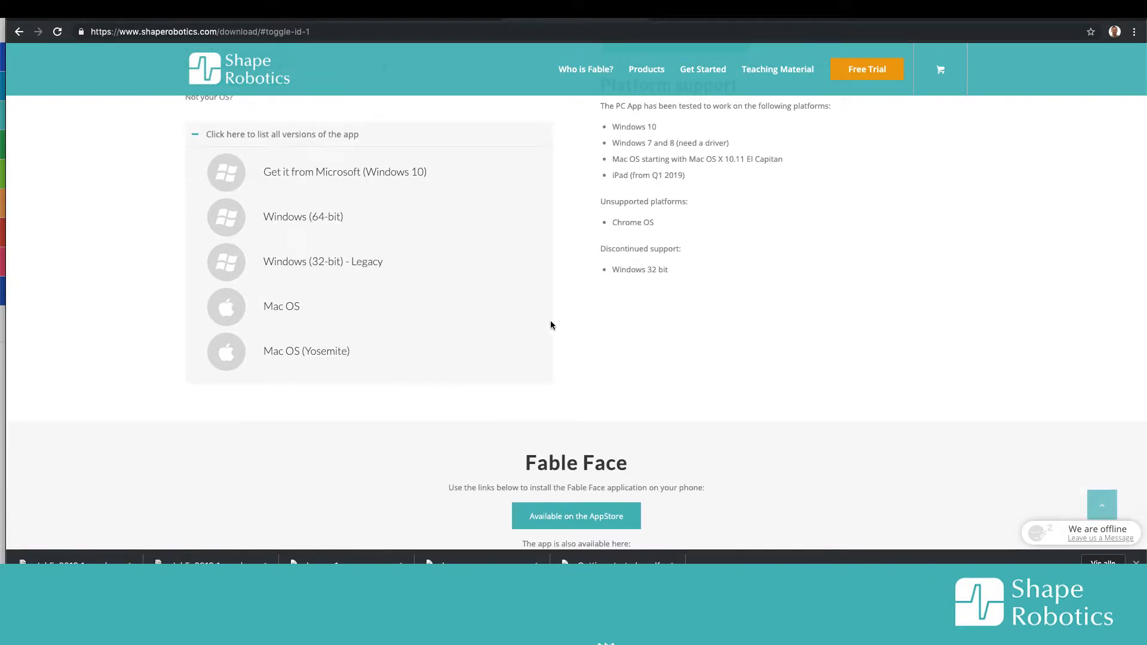
mouse_move(304, 372)
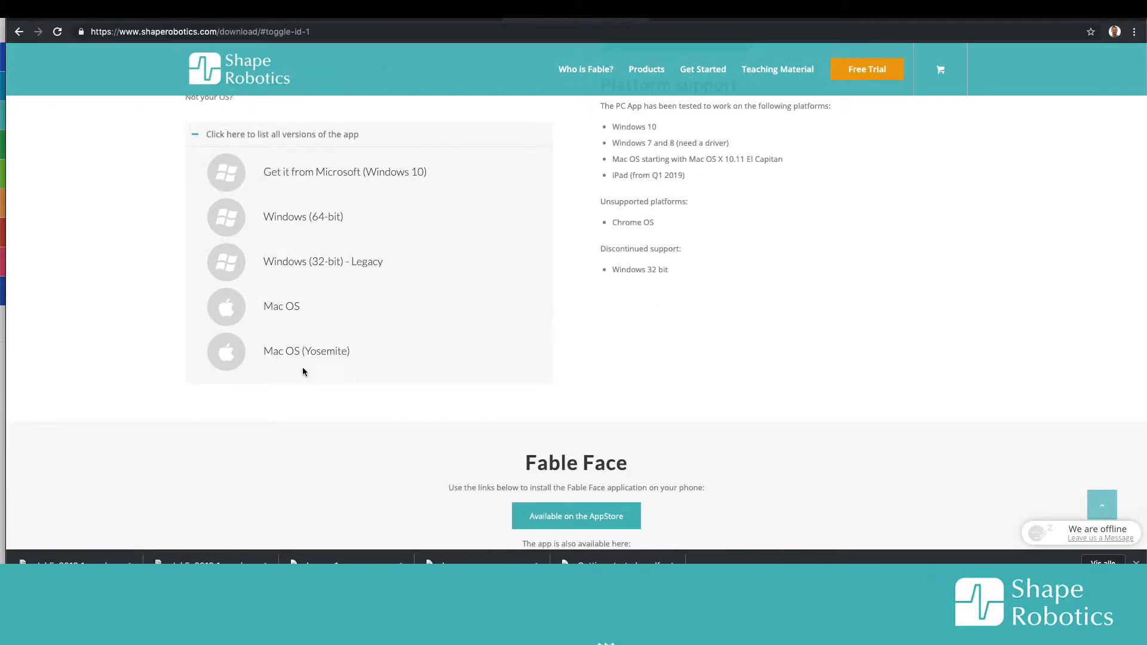
mouse_move(306, 351)
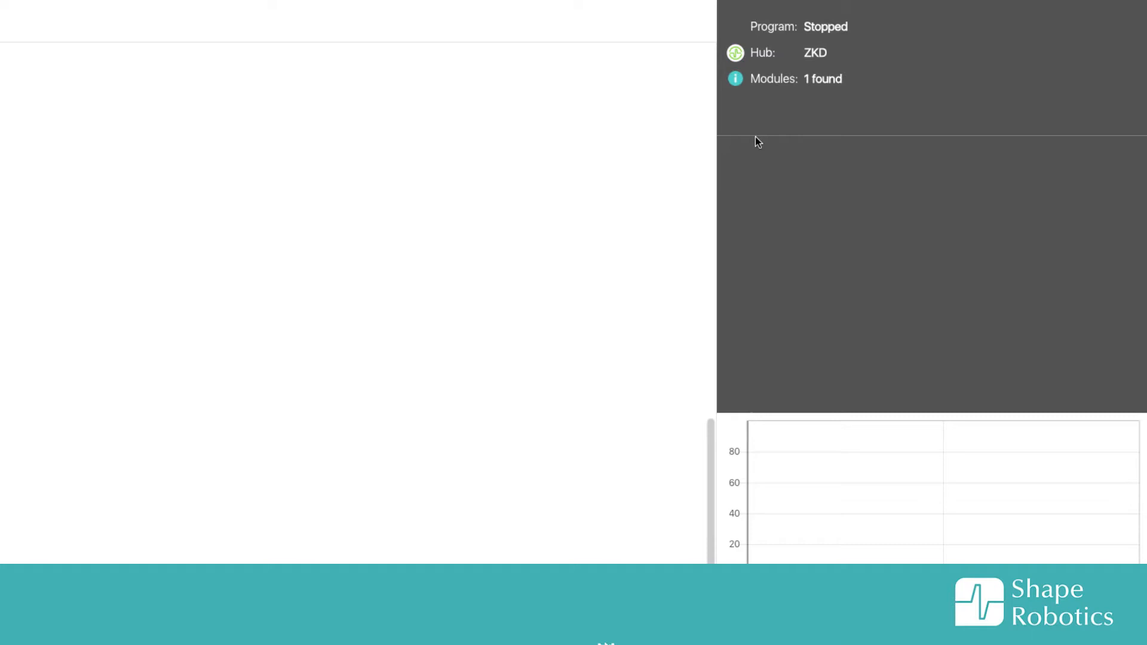
mouse_move(824, 68)
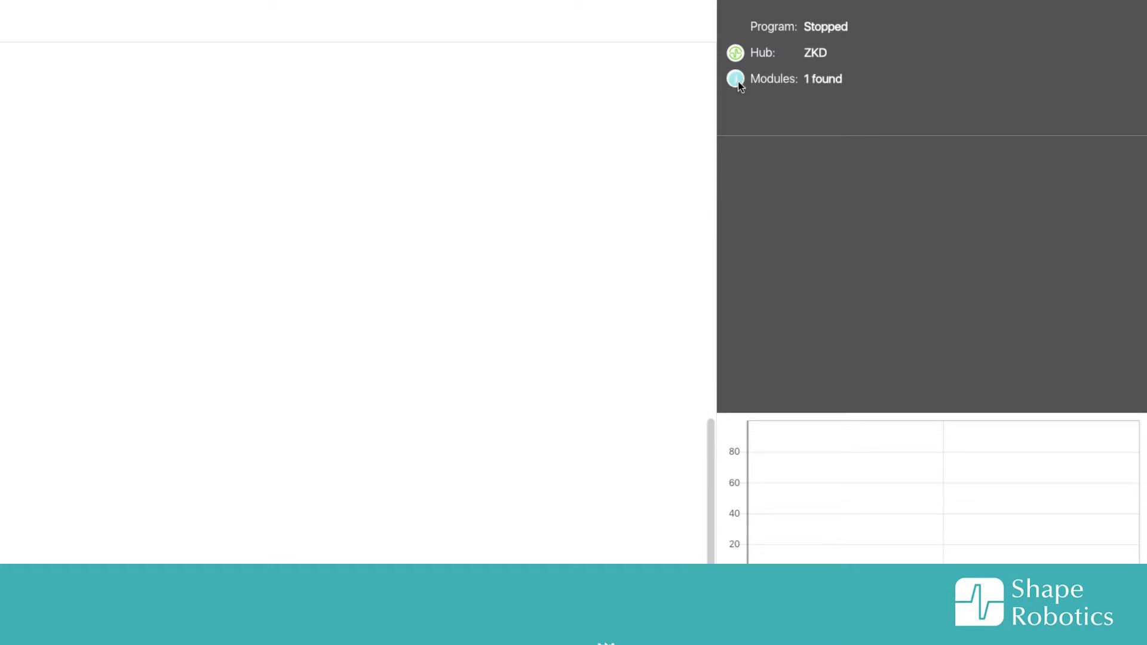
Show module 4ZE's details: 34.0% battery and Good signal.
click(735, 78)
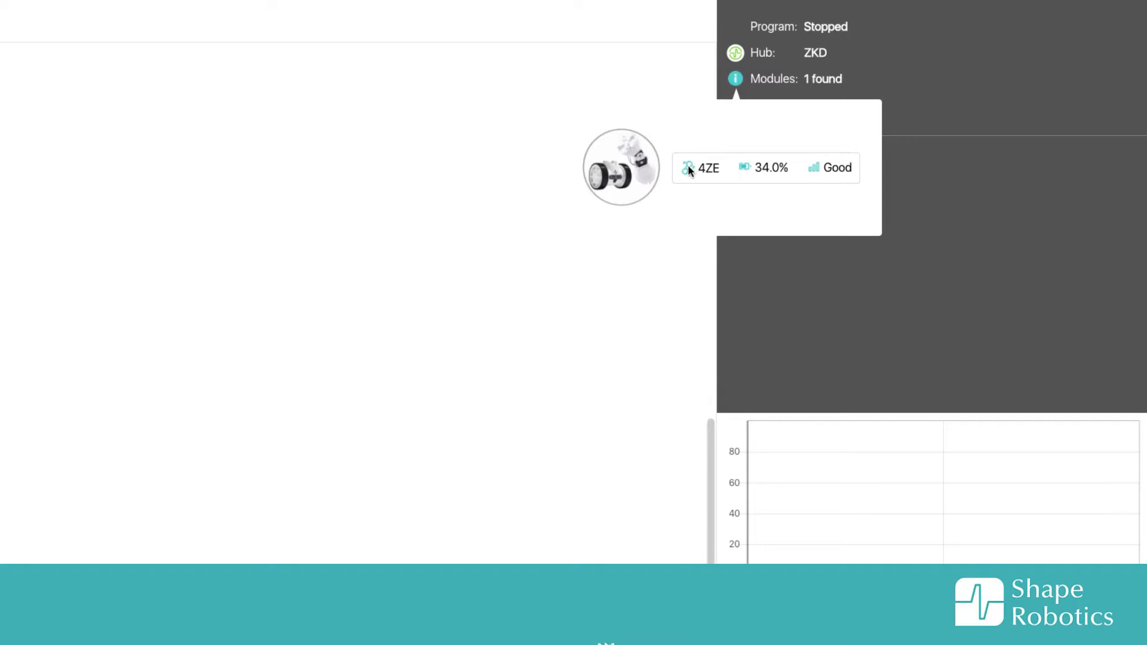
mouse_move(731, 182)
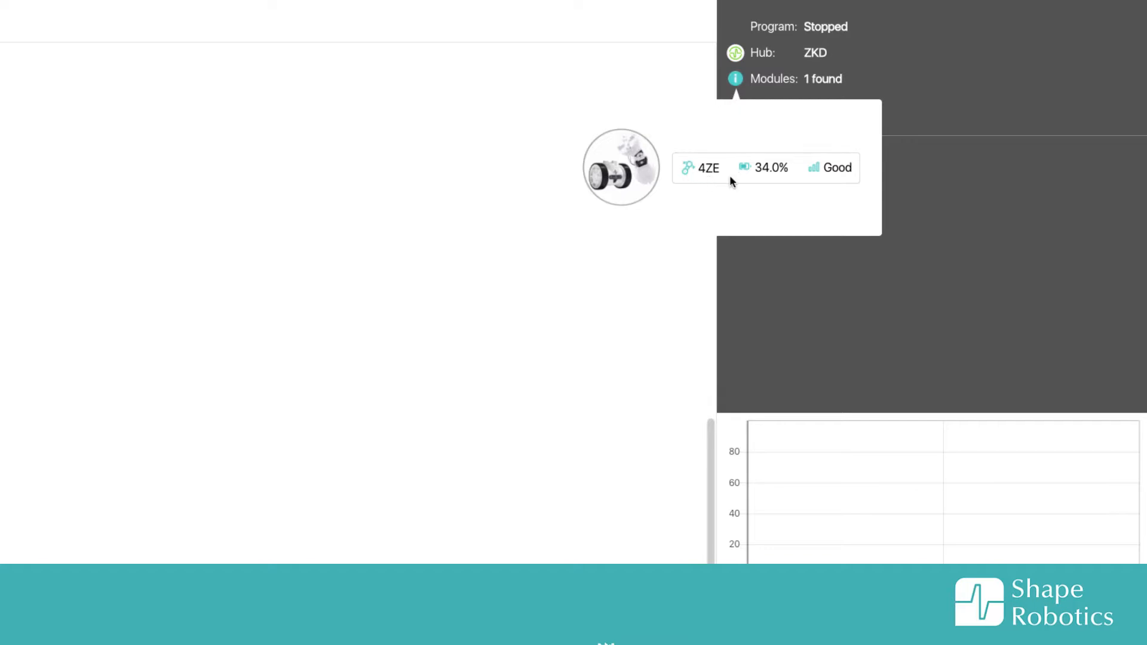
mouse_move(789, 179)
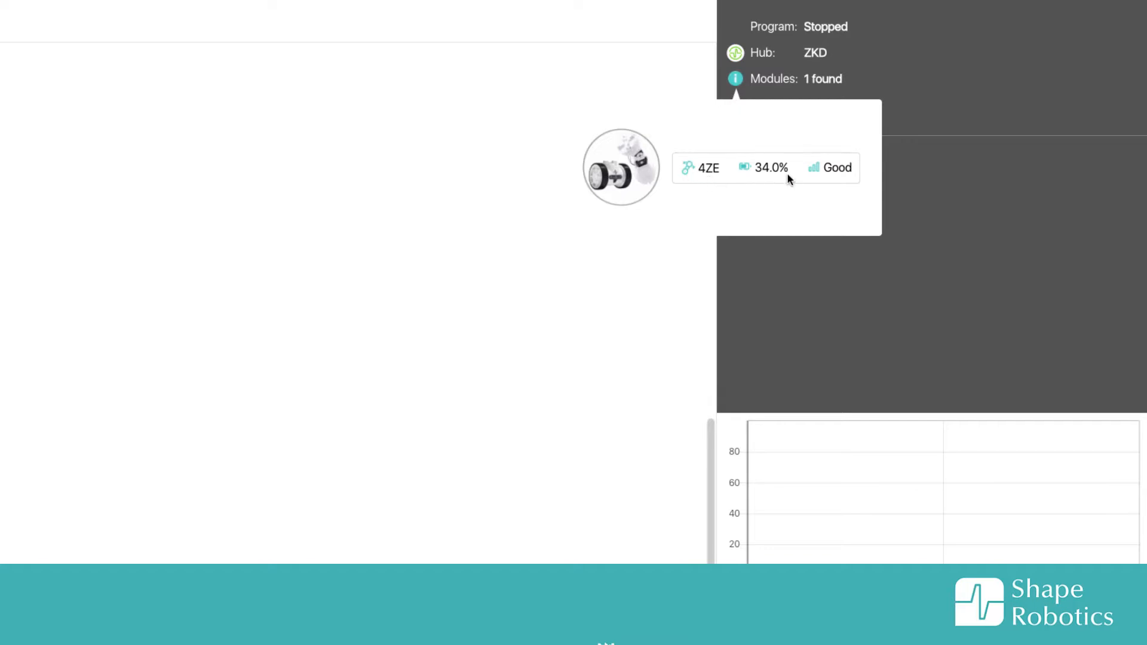
mouse_move(848, 183)
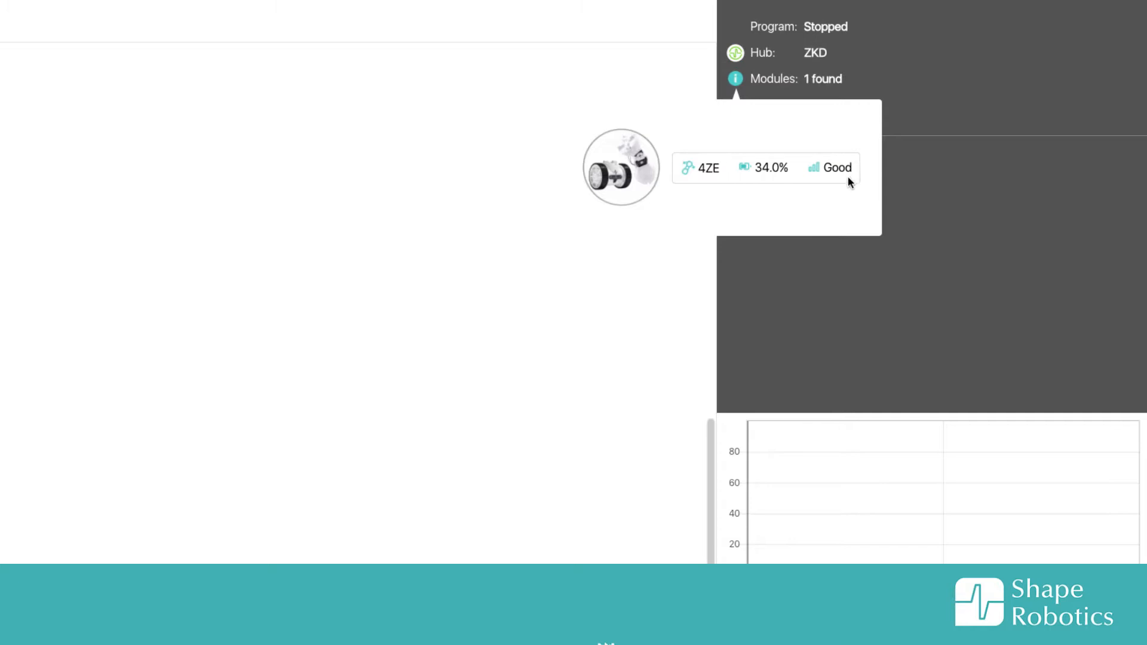
mouse_move(850, 211)
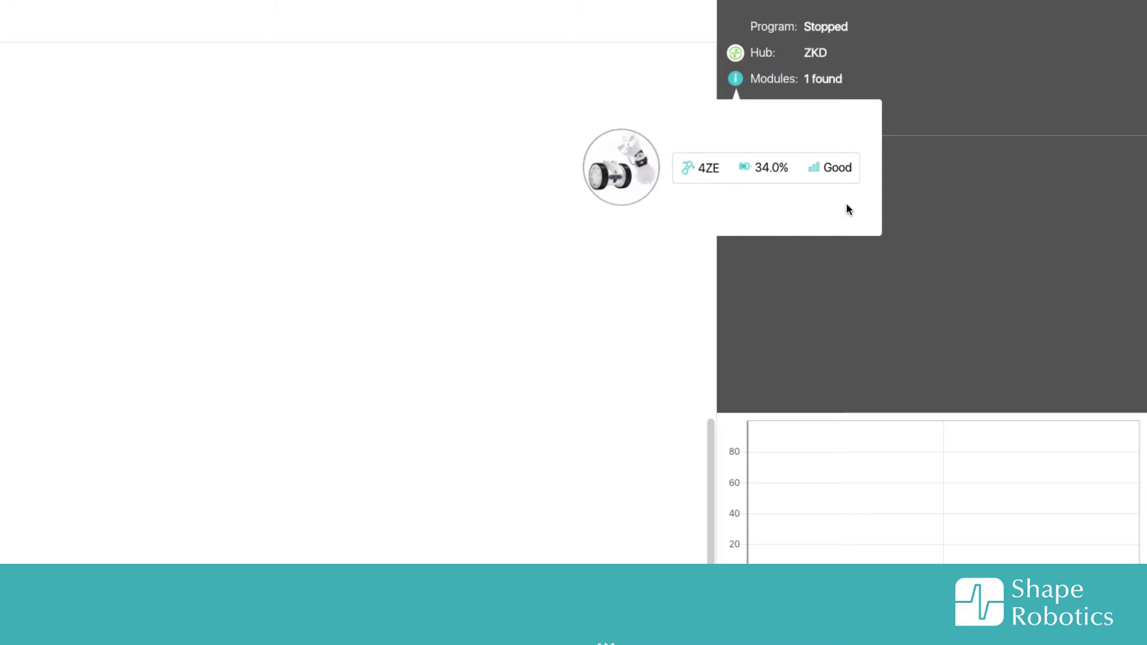
mouse_move(756, 198)
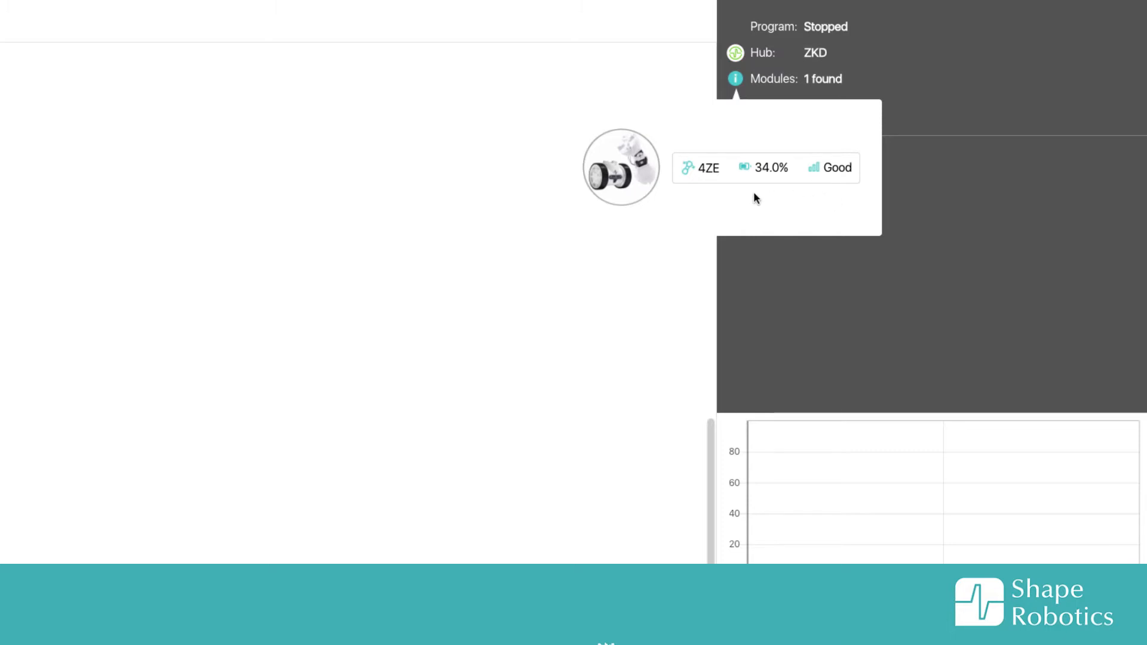
mouse_move(802, 223)
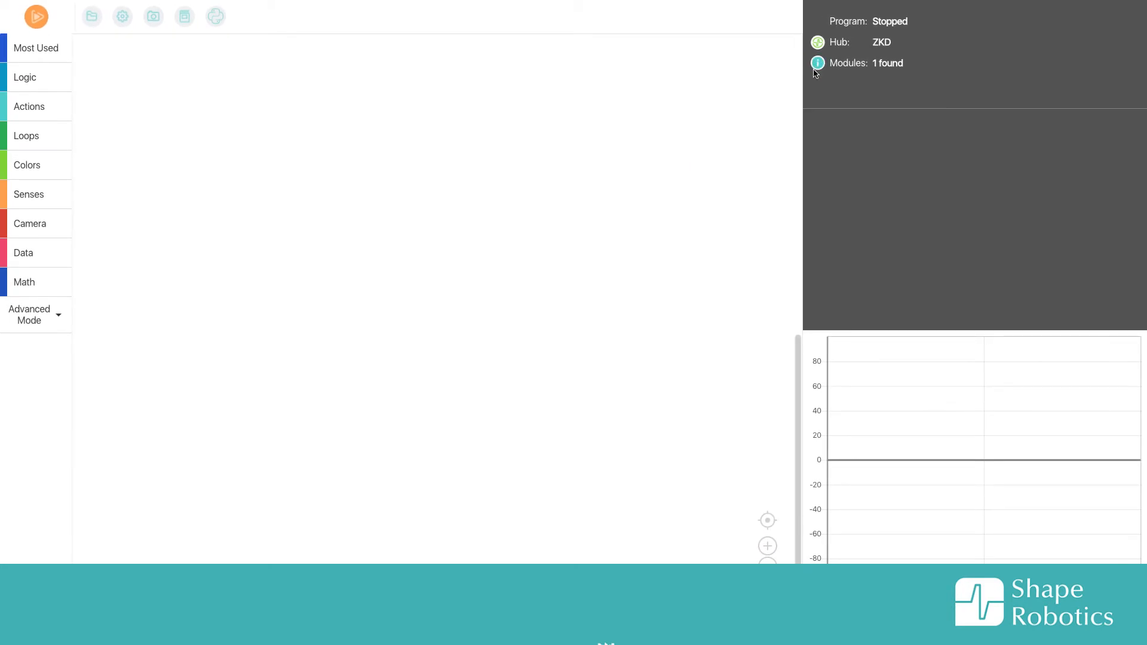
mouse_move(563, 244)
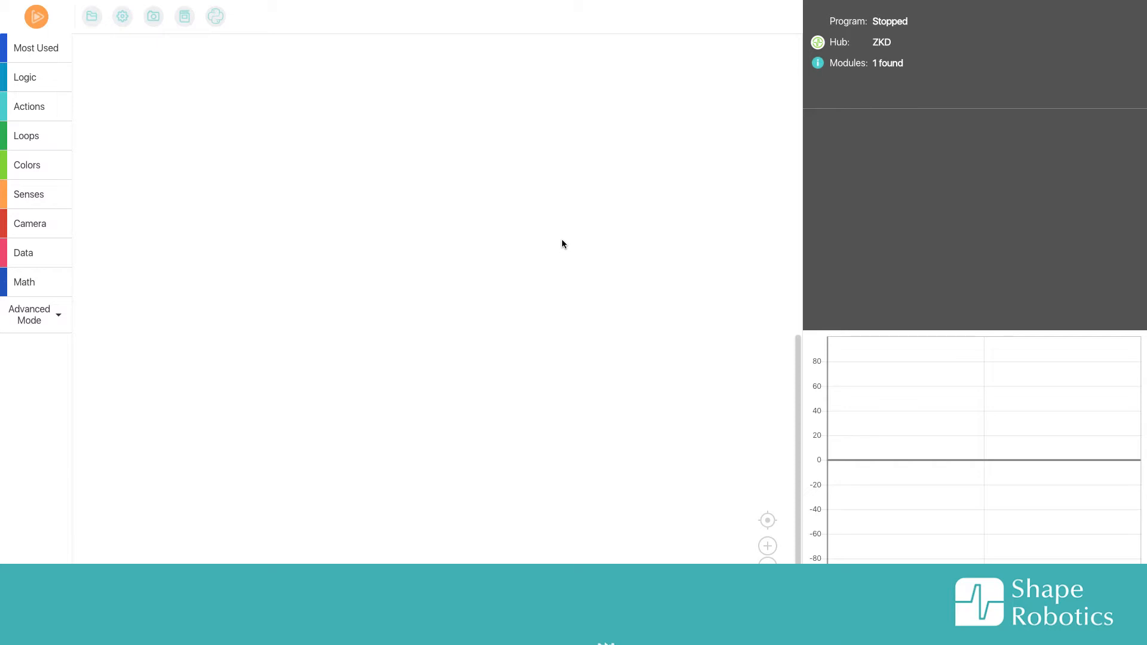
mouse_move(29, 107)
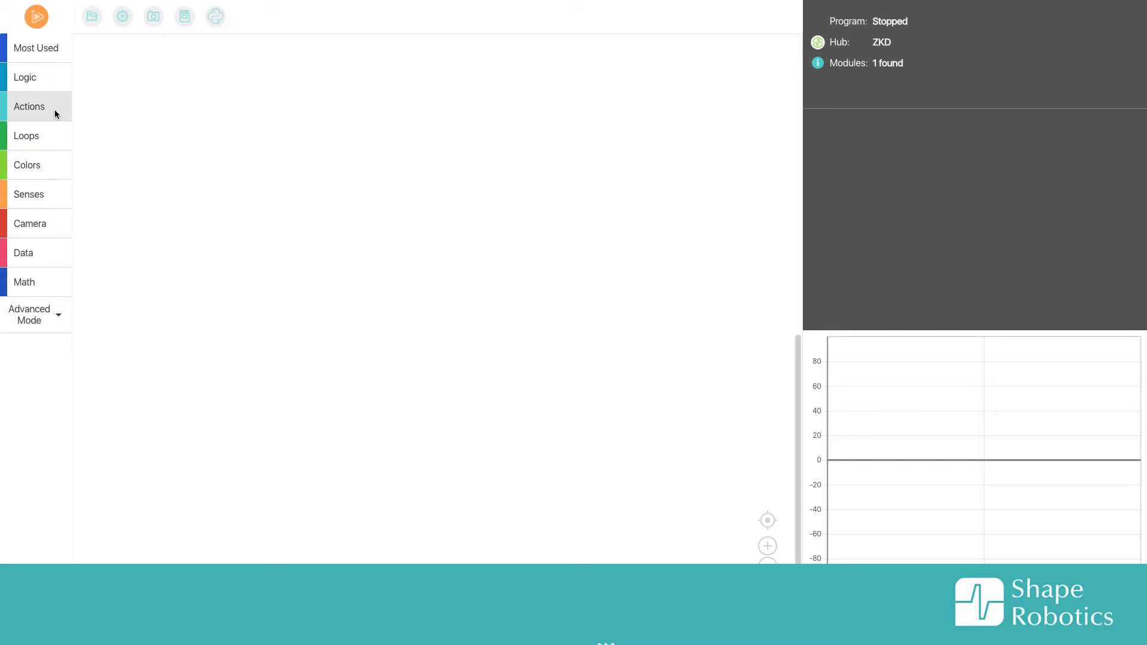
Add a move-to block for module 4ZE and set its X angle to 60°.
click(30, 106)
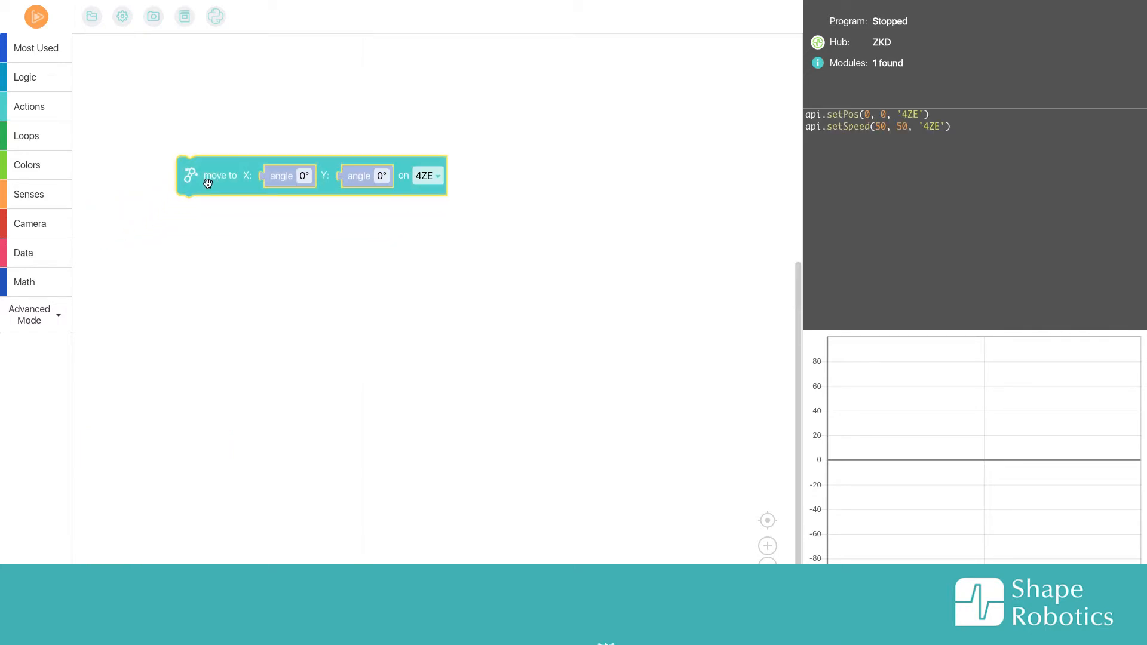
mouse_move(205, 179)
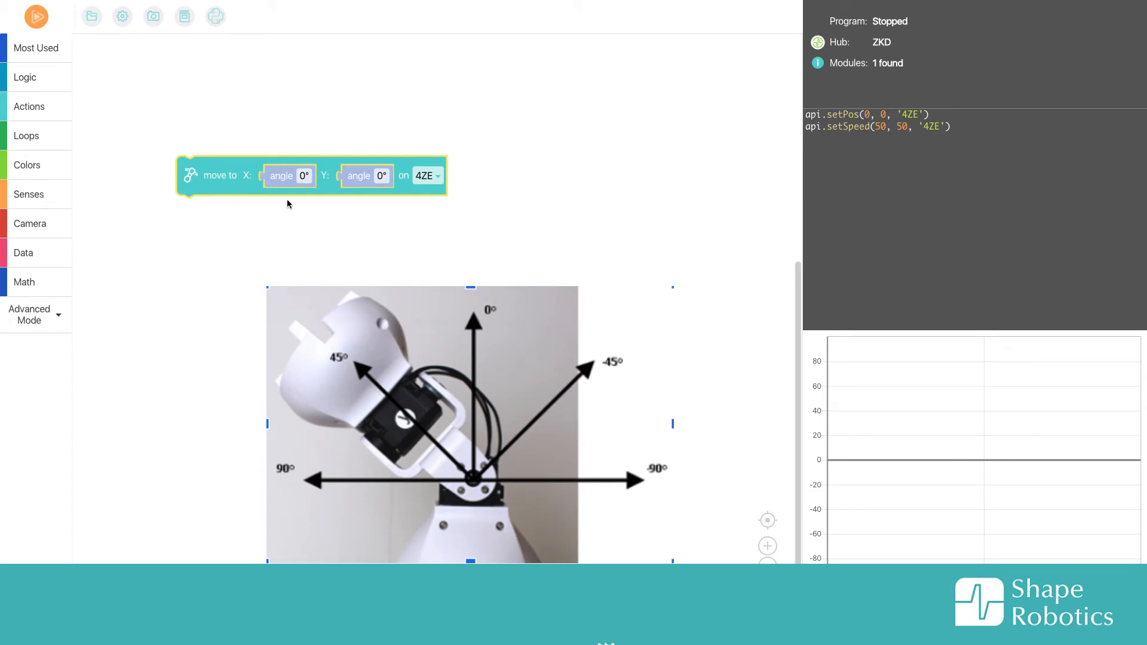
click(293, 176)
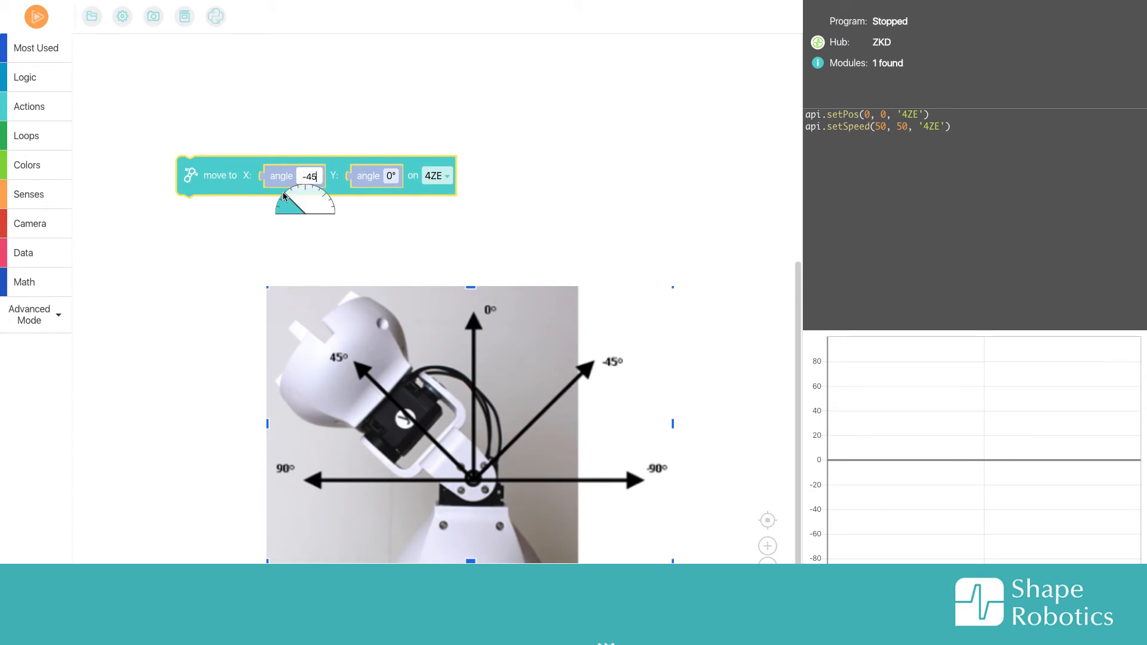
drag(284, 196, 330, 210)
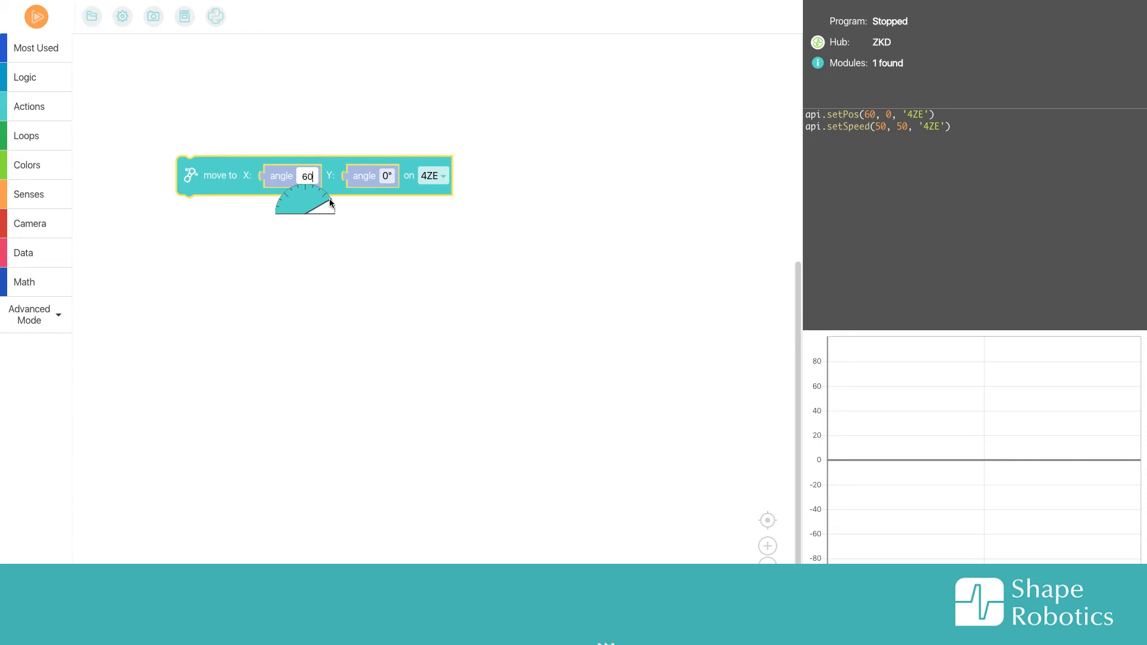
Confirm the 60° X angle, run the program on the robot, then stop it.
click(332, 208)
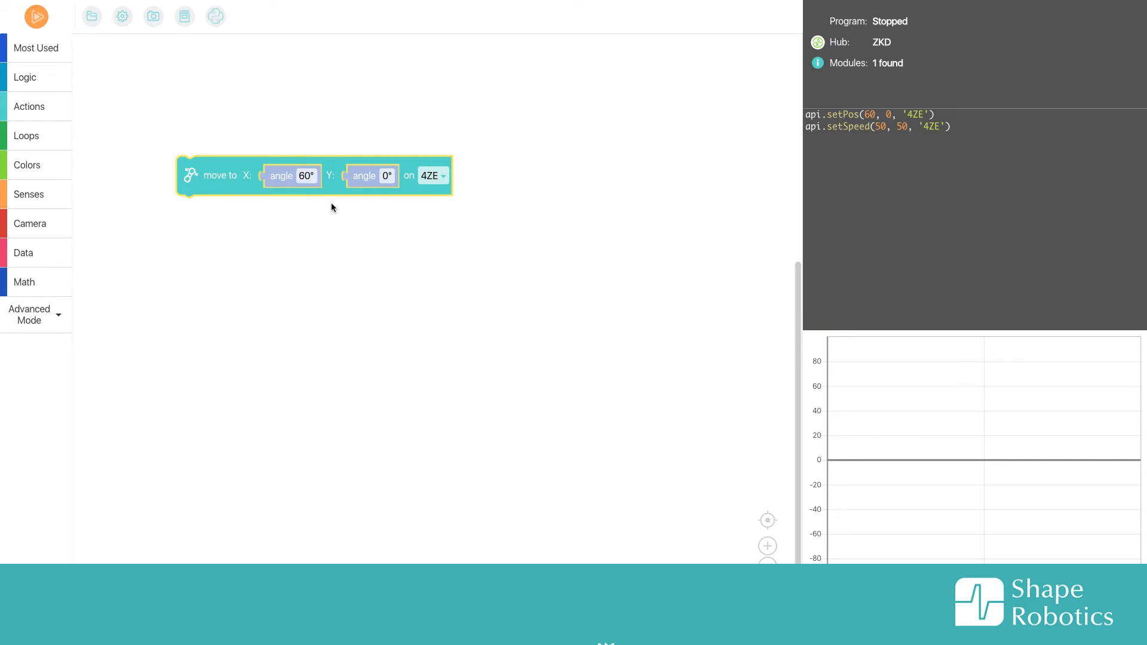
click(35, 16)
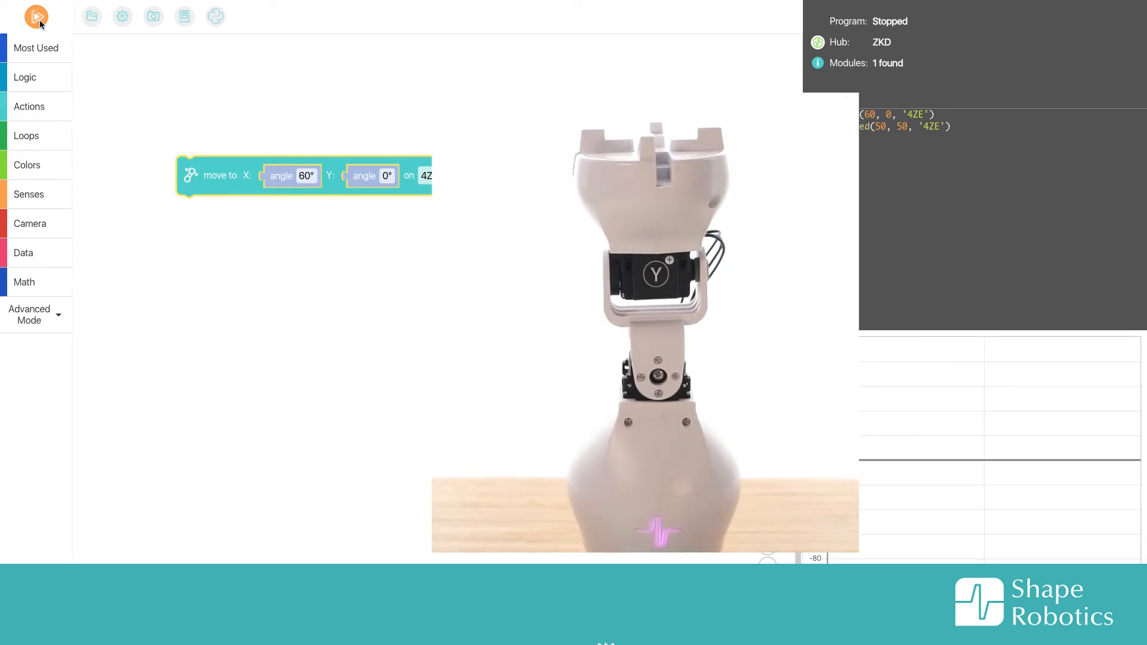
click(36, 16)
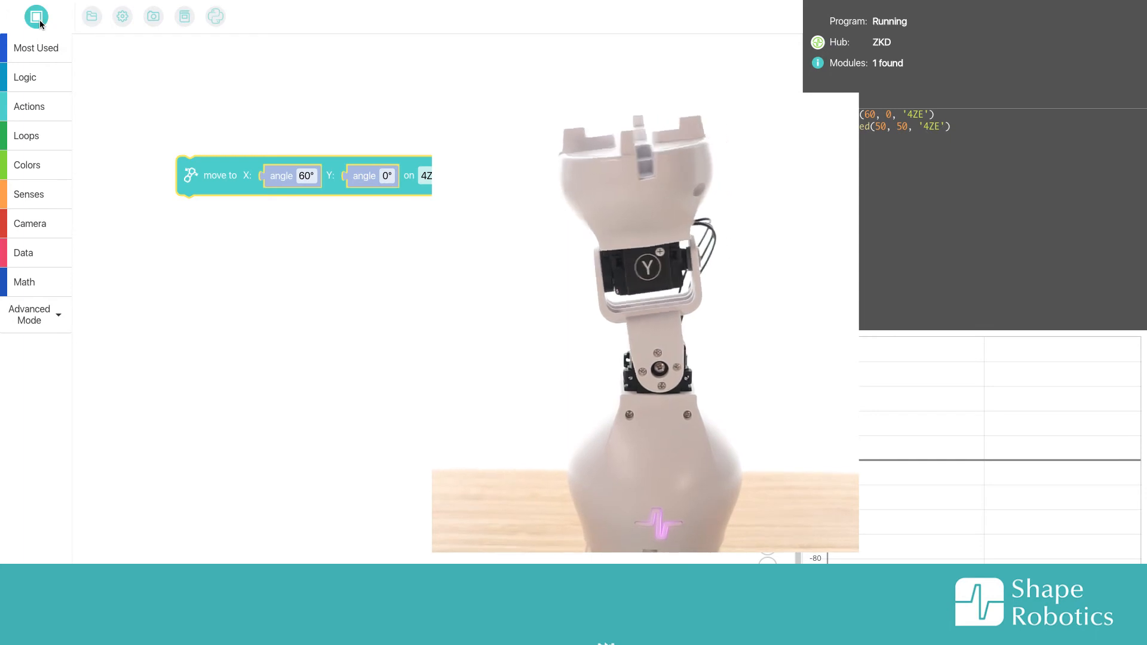
click(35, 16)
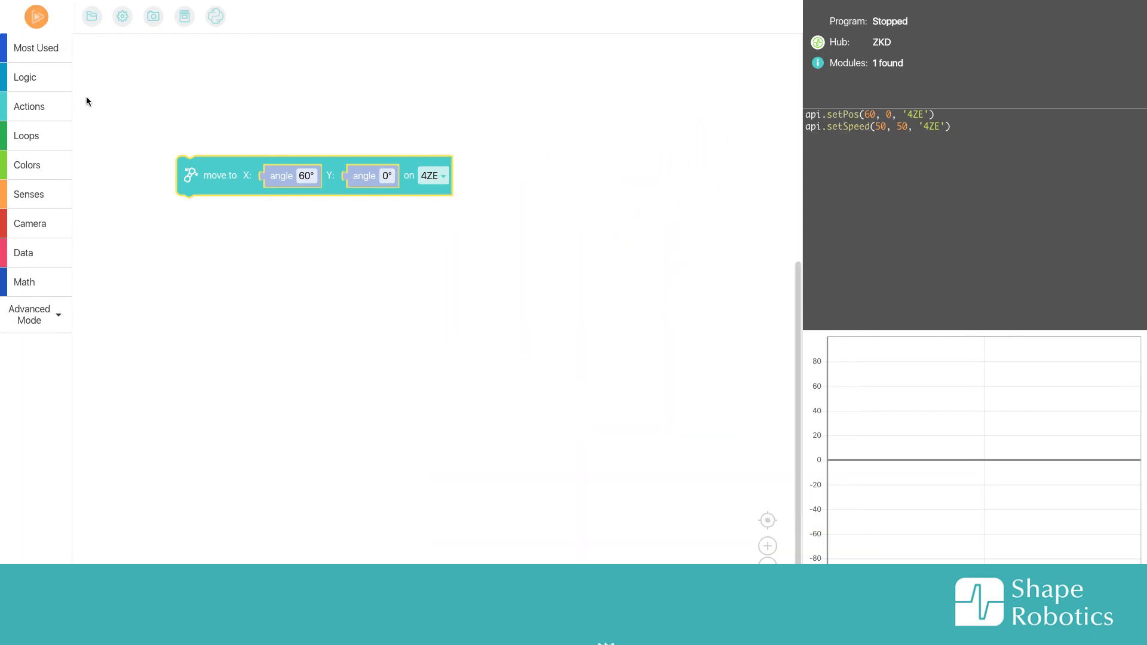
Snap a second move-to block with X and Y at 0° under the 60° block.
click(28, 106)
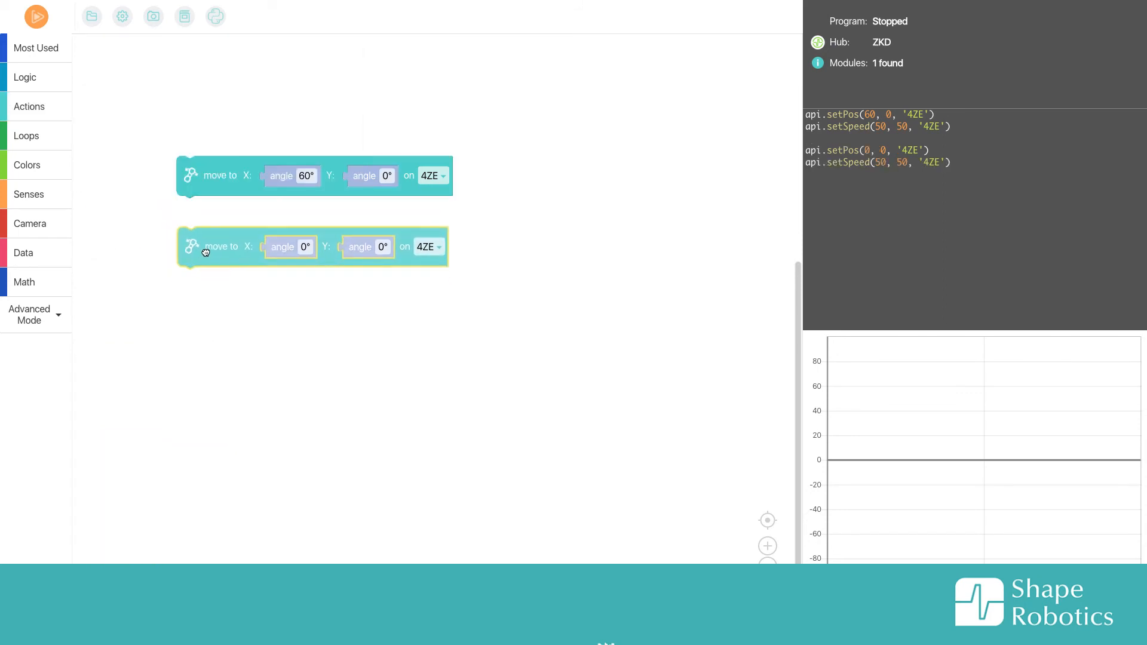
drag(220, 246, 223, 215)
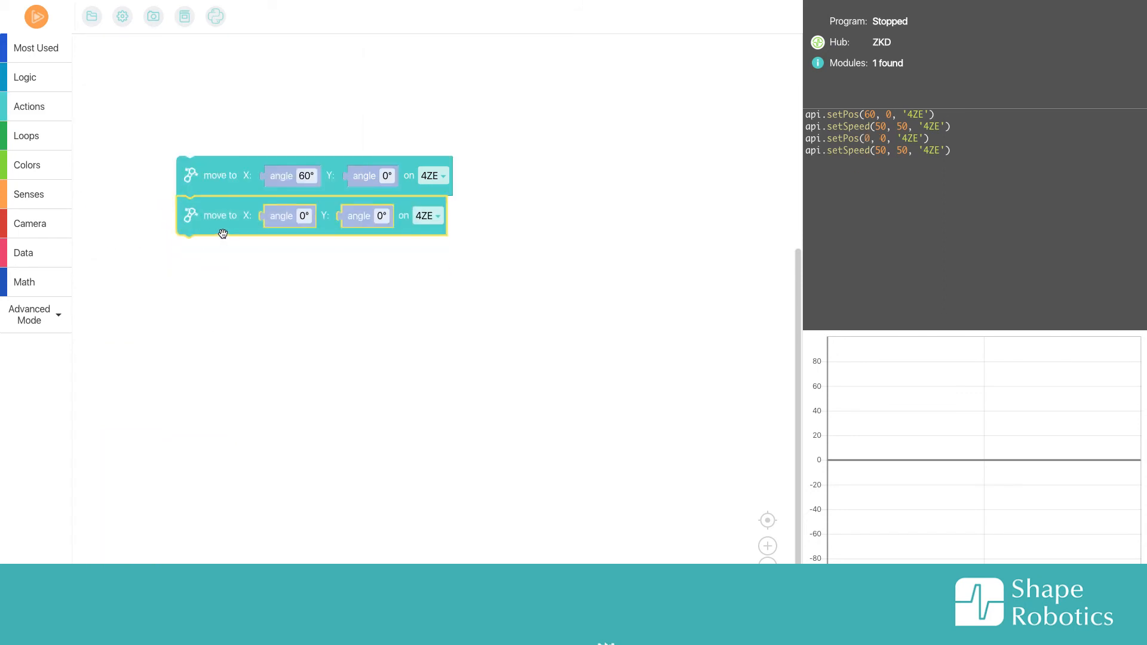
mouse_move(263, 179)
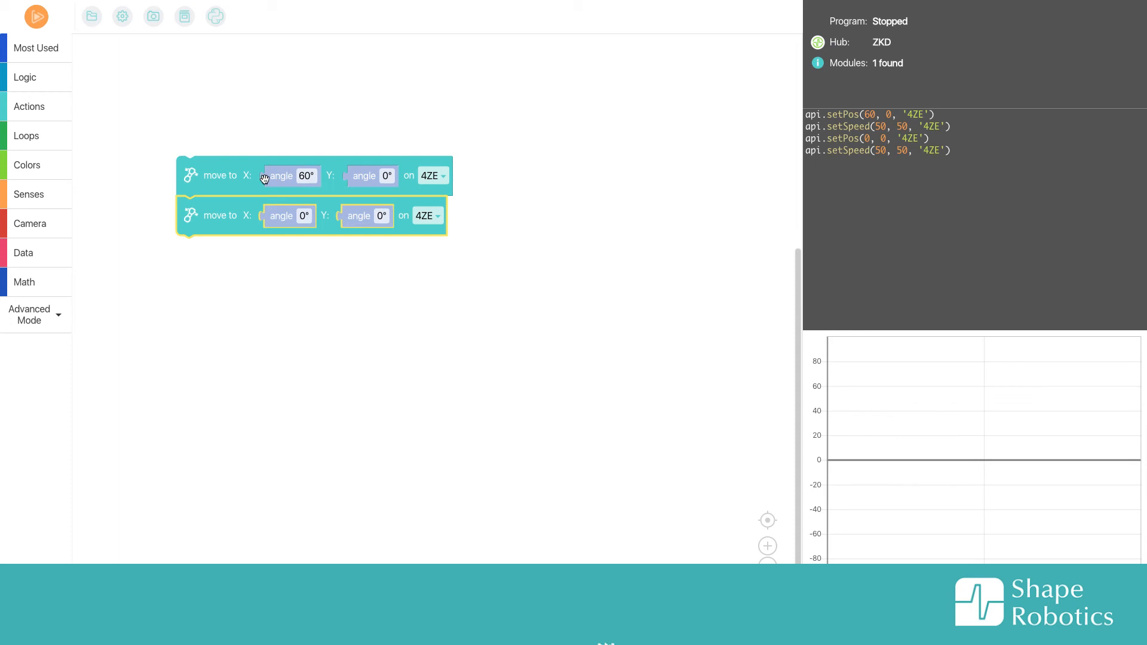
mouse_move(300, 224)
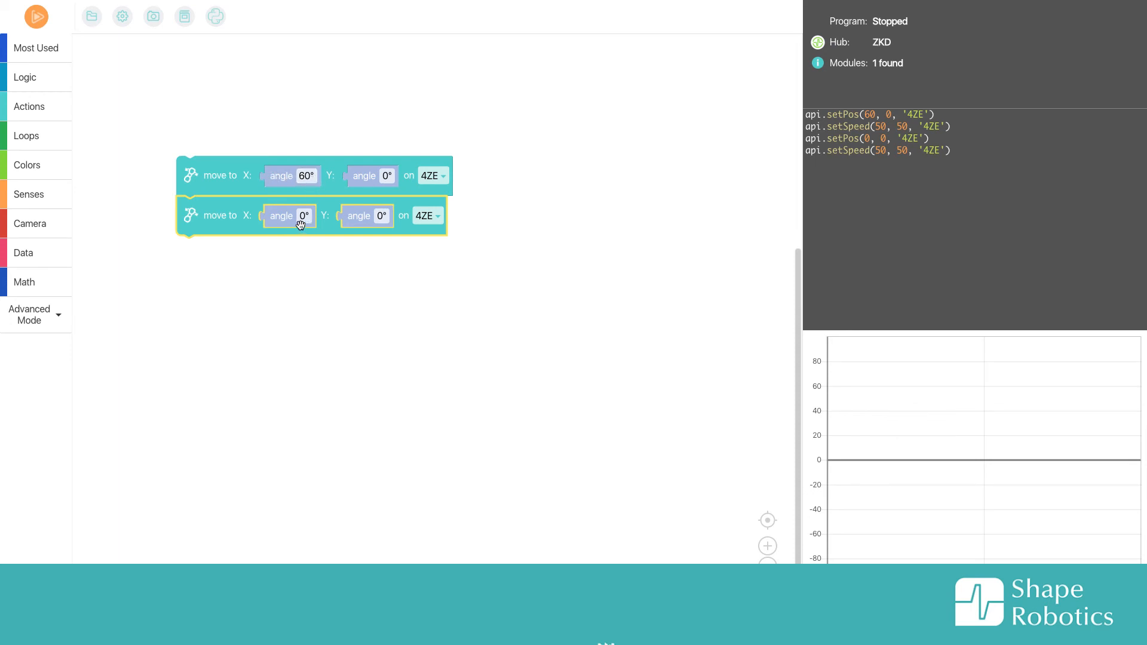
mouse_move(239, 193)
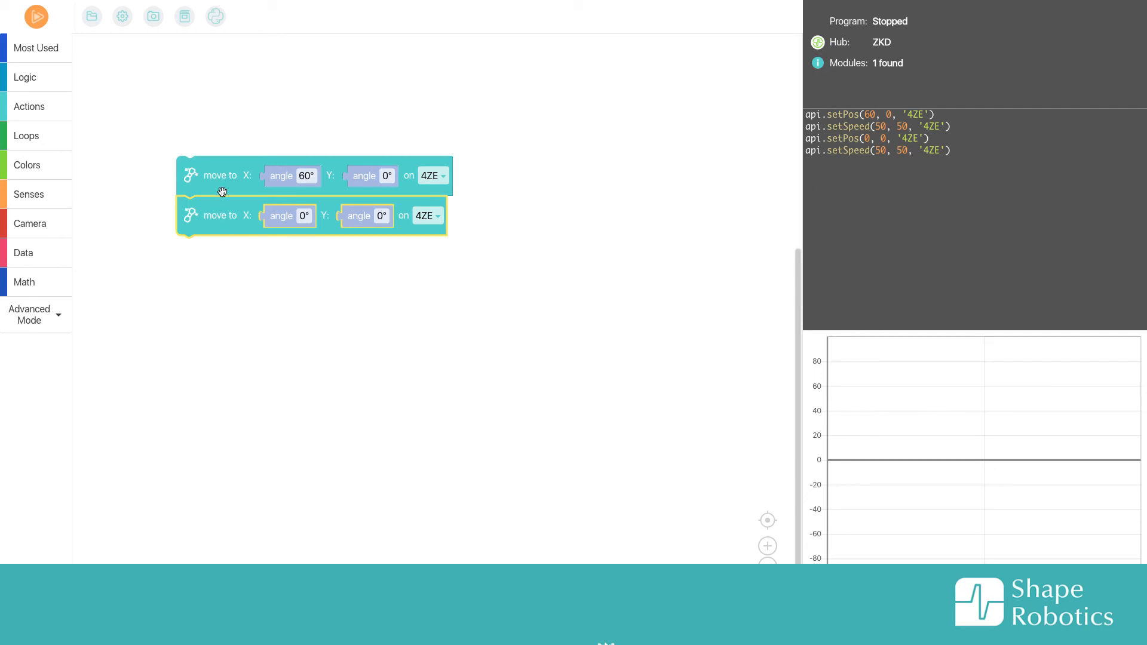
mouse_move(45, 136)
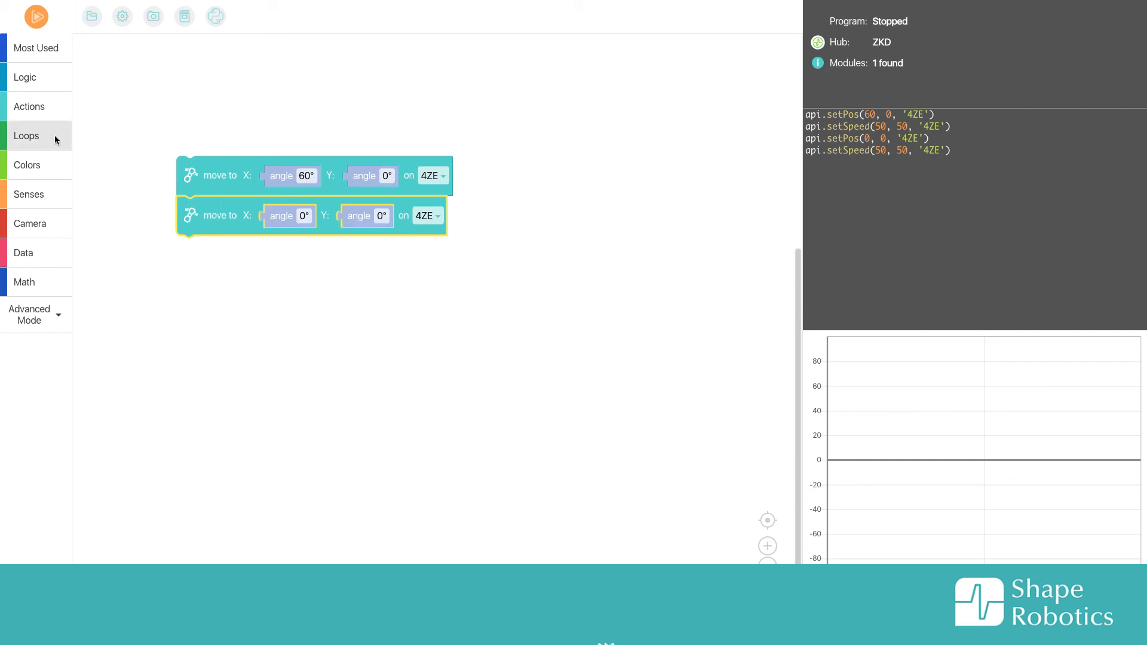
Insert a 1-second wait between the two moves and run the program.
click(25, 135)
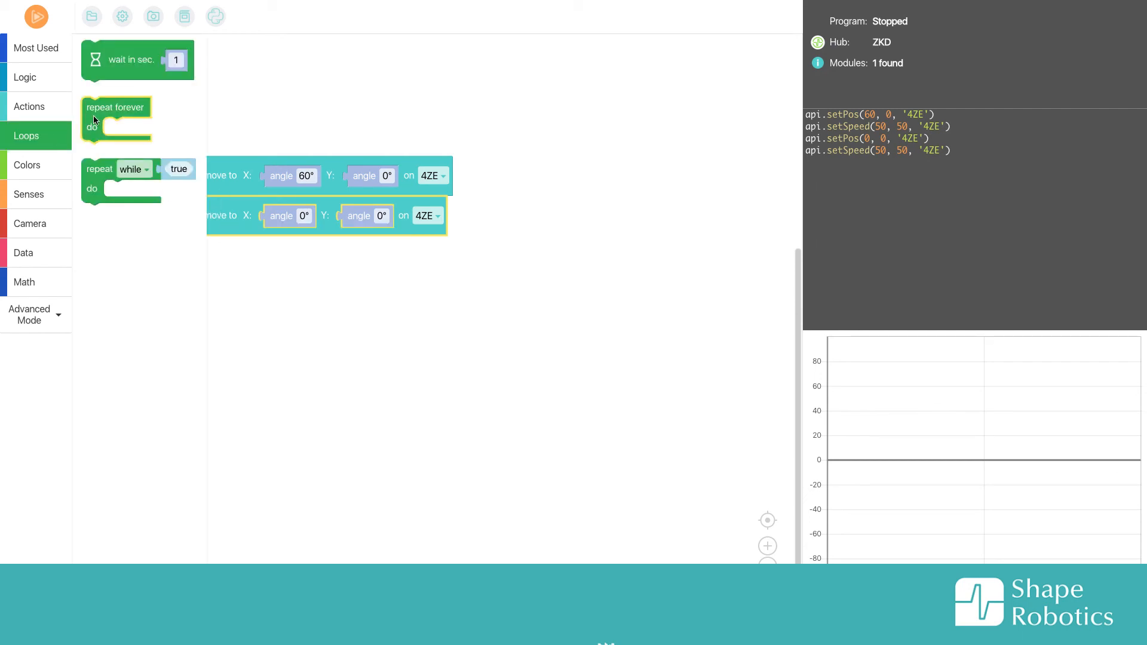
drag(136, 59, 211, 141)
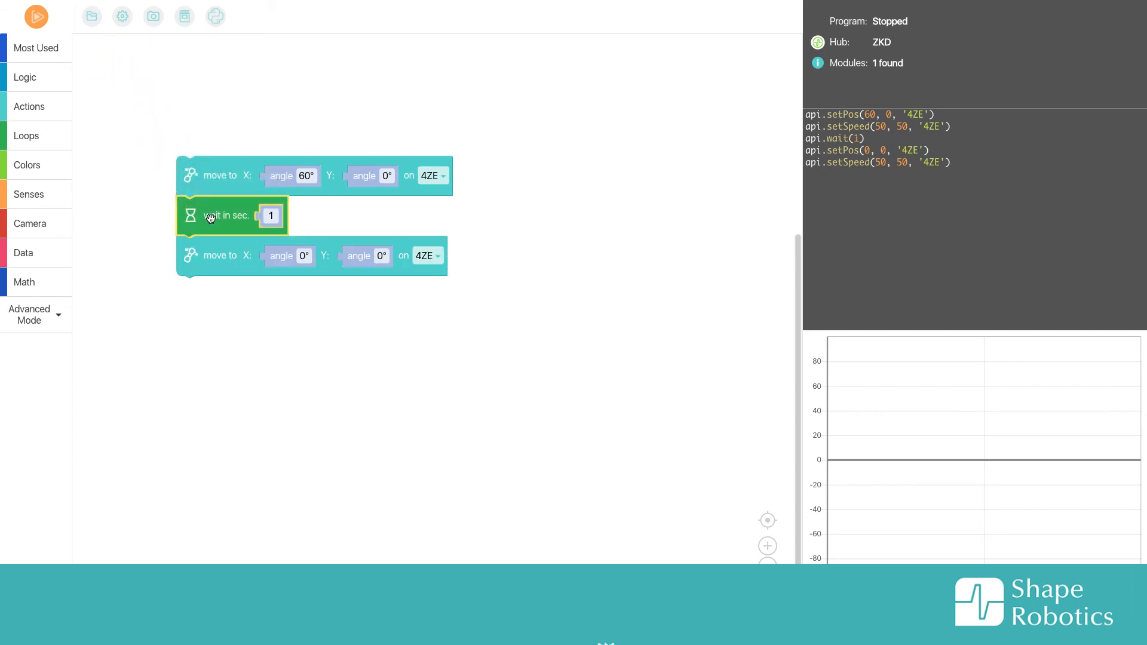
click(36, 17)
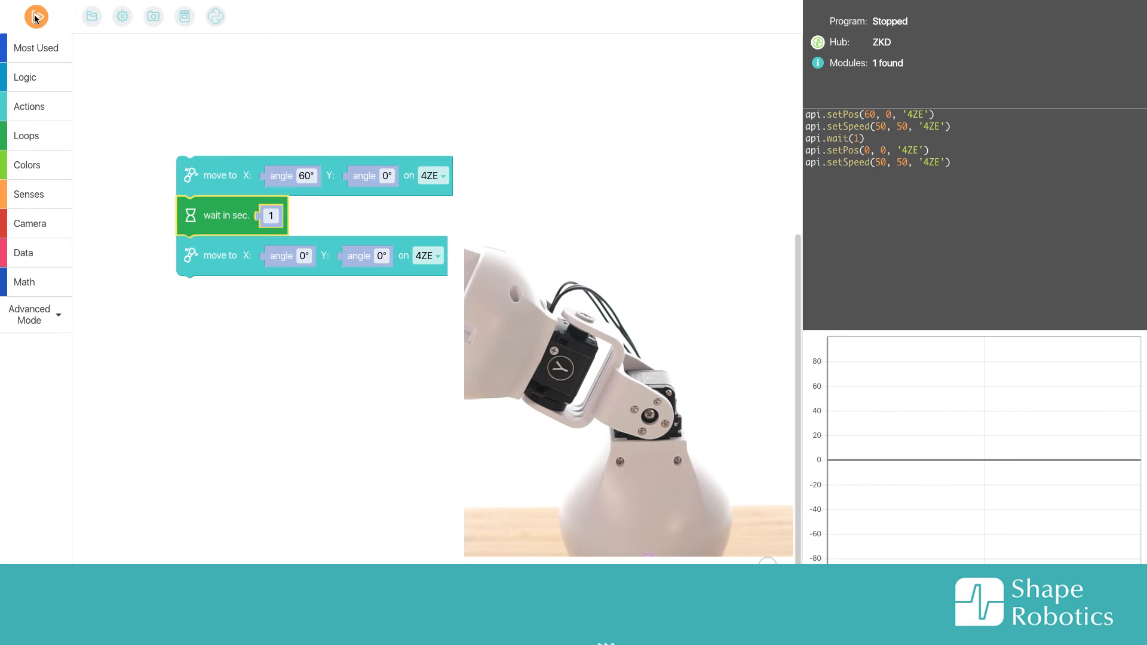